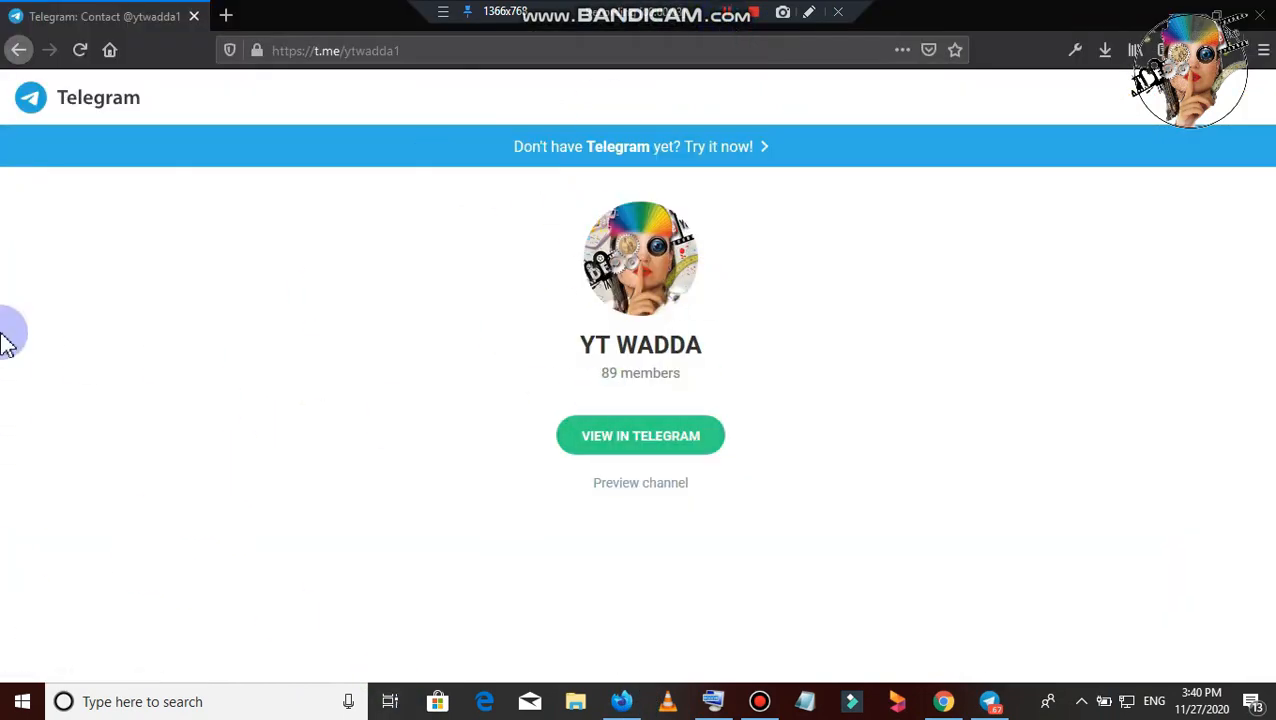
Open the YT WADDA channel link from Firefox in Telegram Desktop.
click(640, 435)
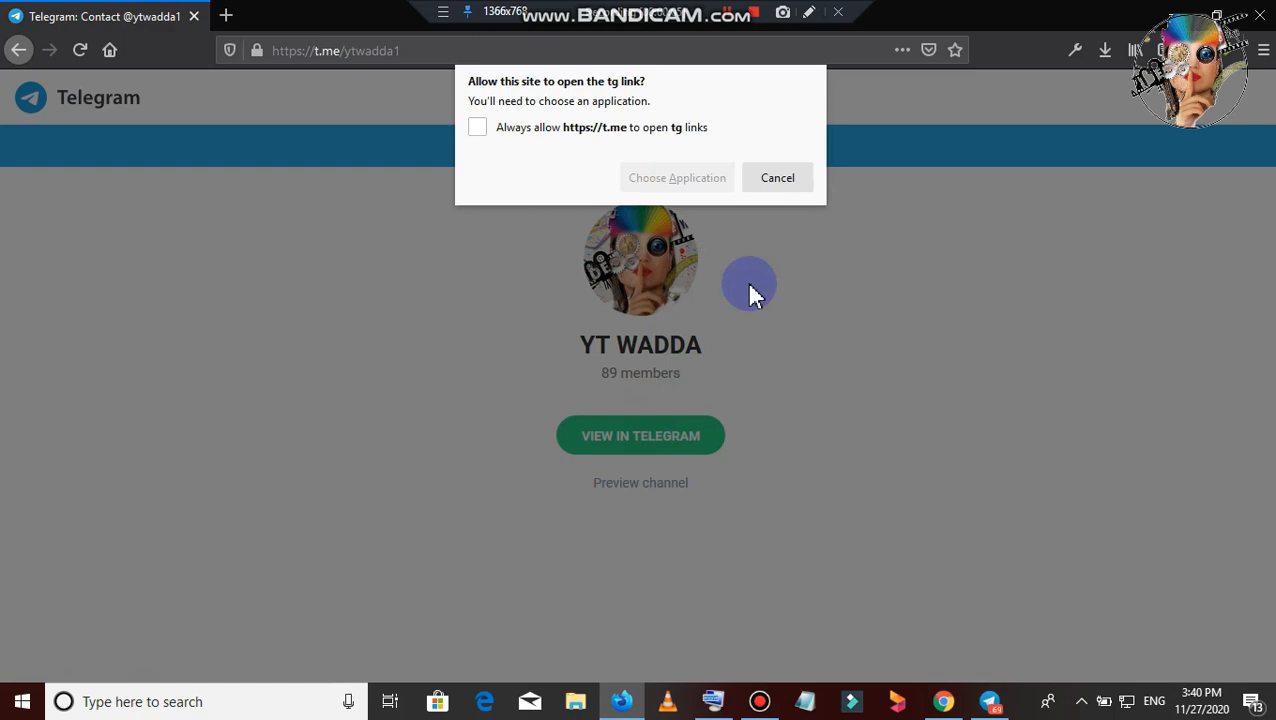
click(676, 177)
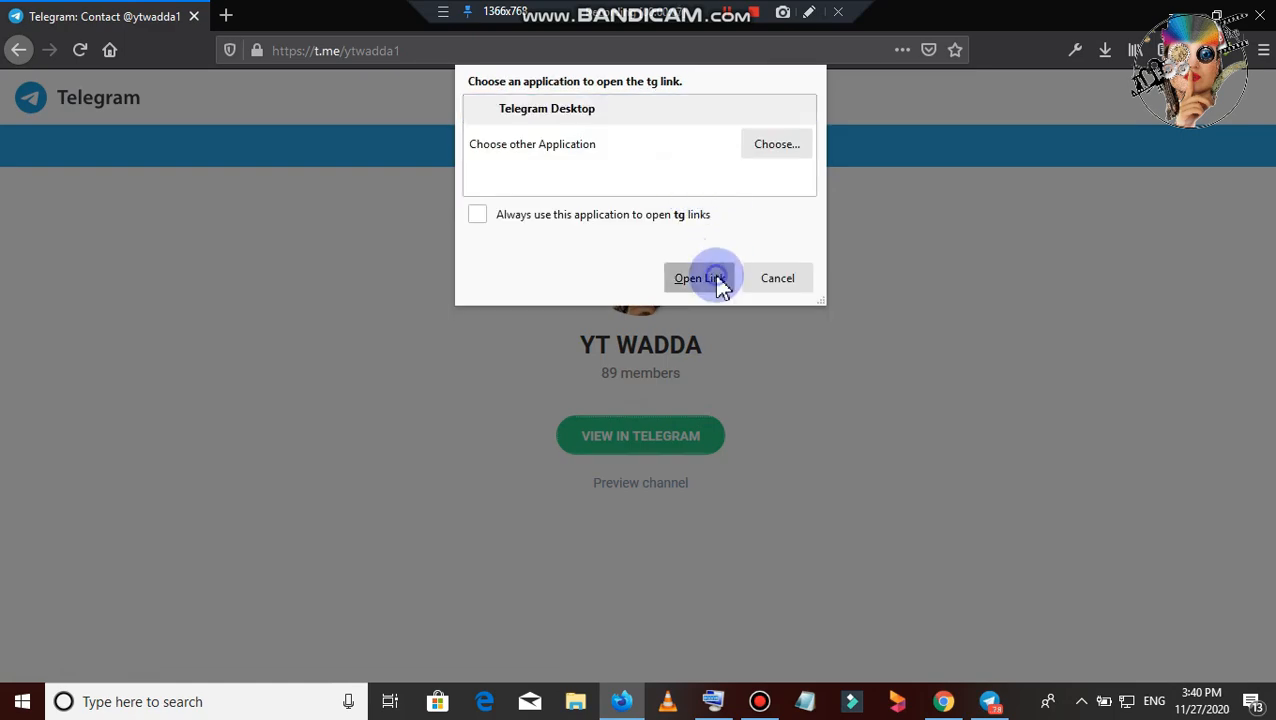
click(698, 278)
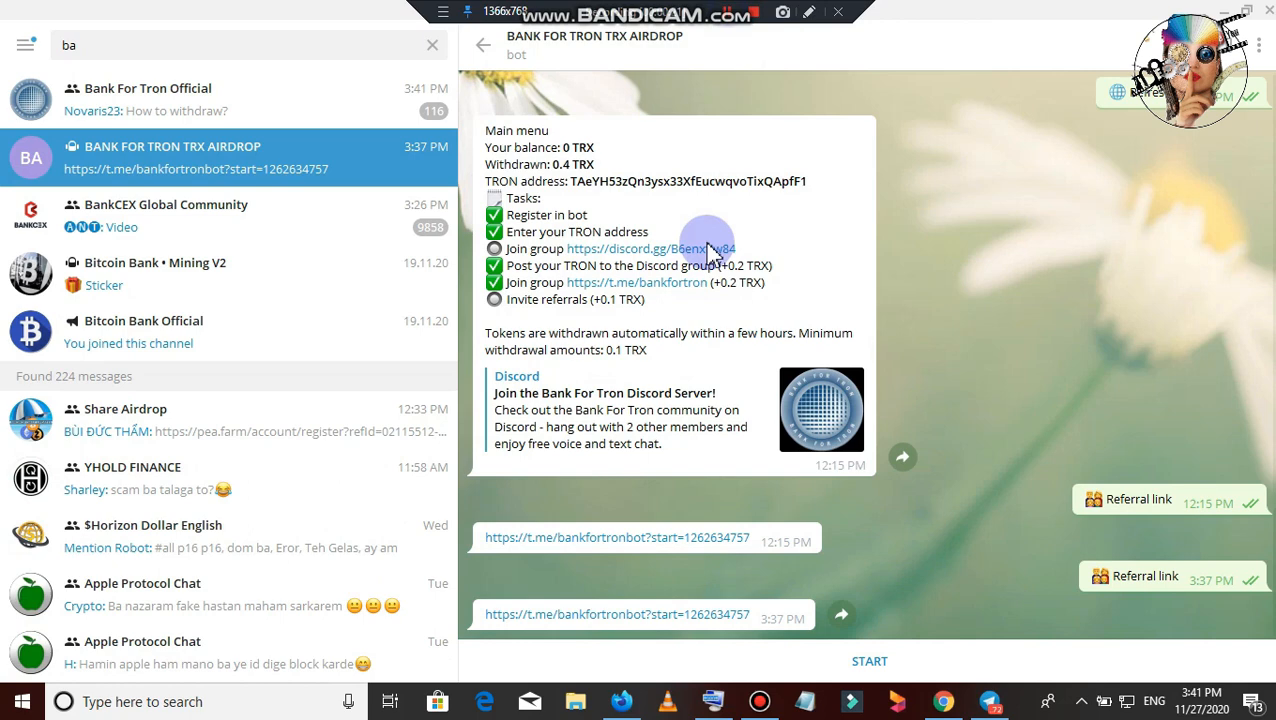
Restart the Bank For Tron bot and choose English as its language.
click(868, 660)
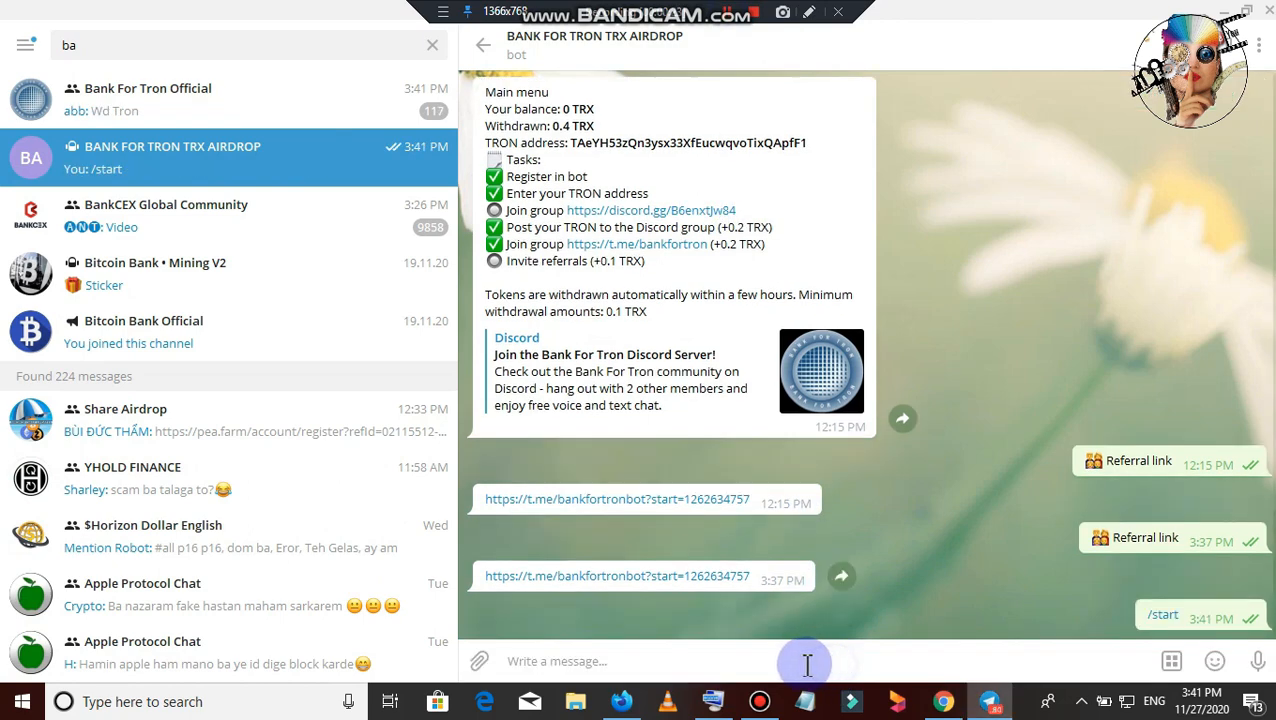
click(666, 659)
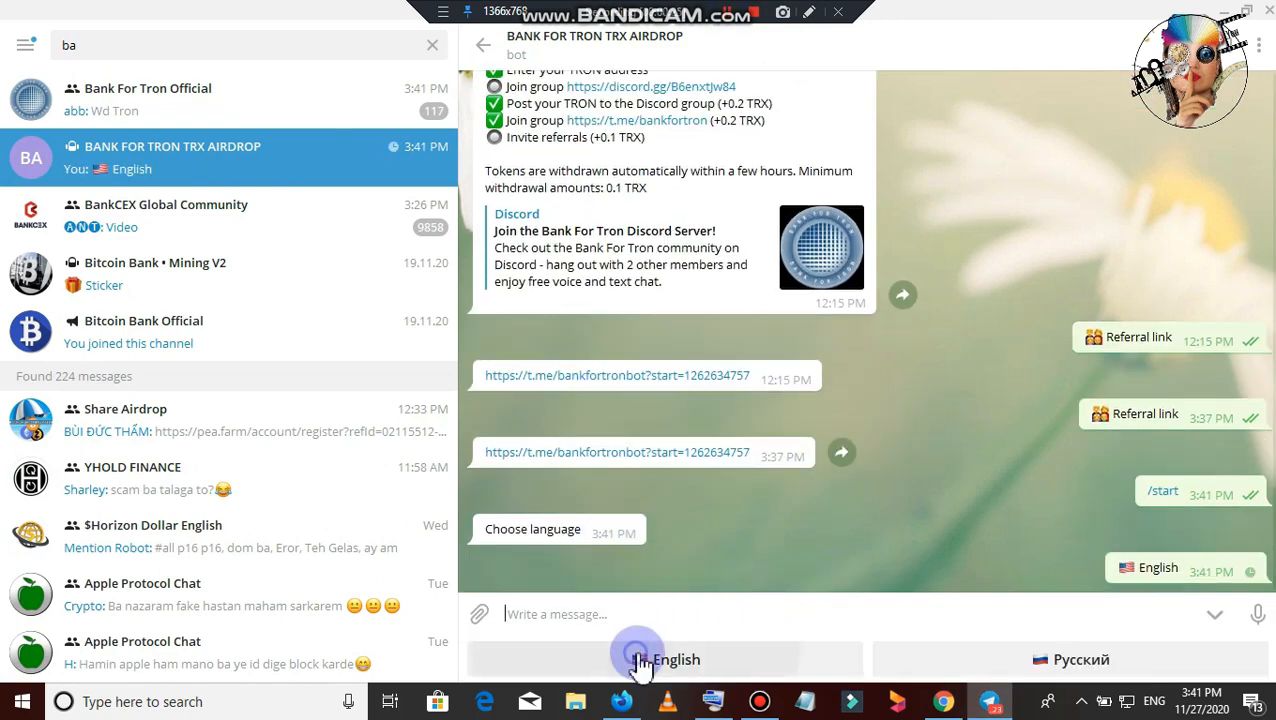
click(662, 659)
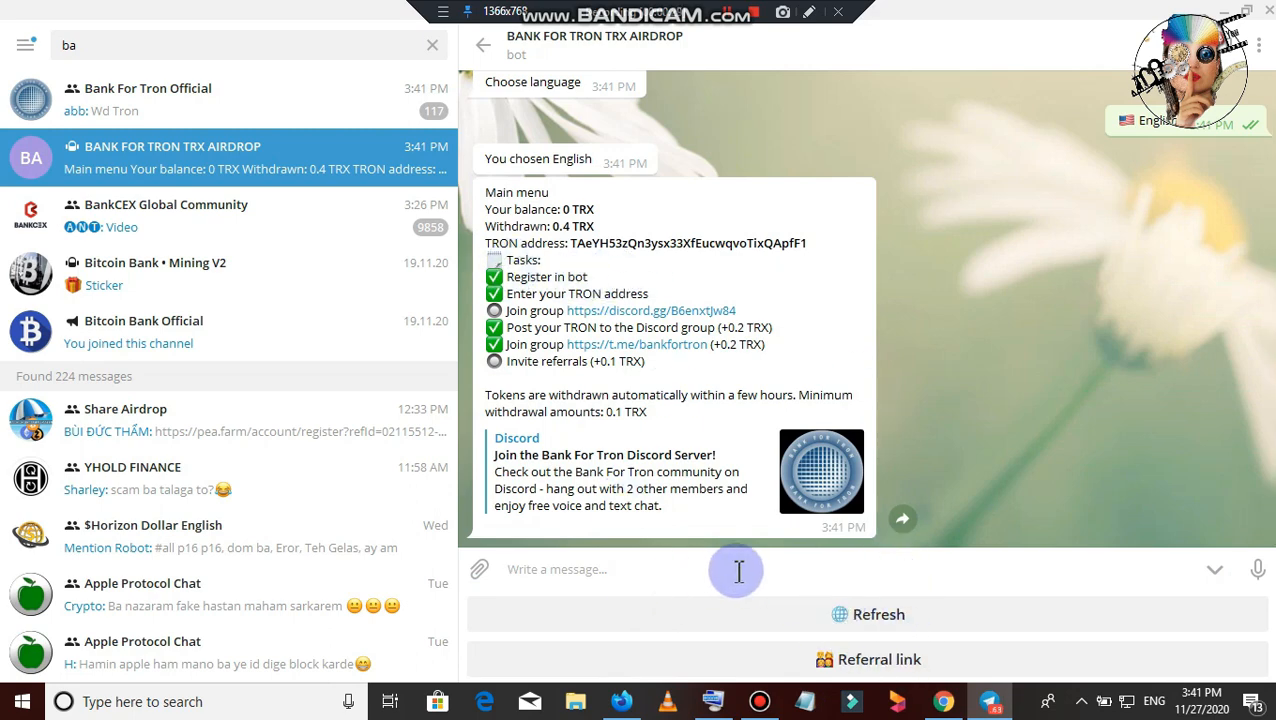
mouse_move(762, 37)
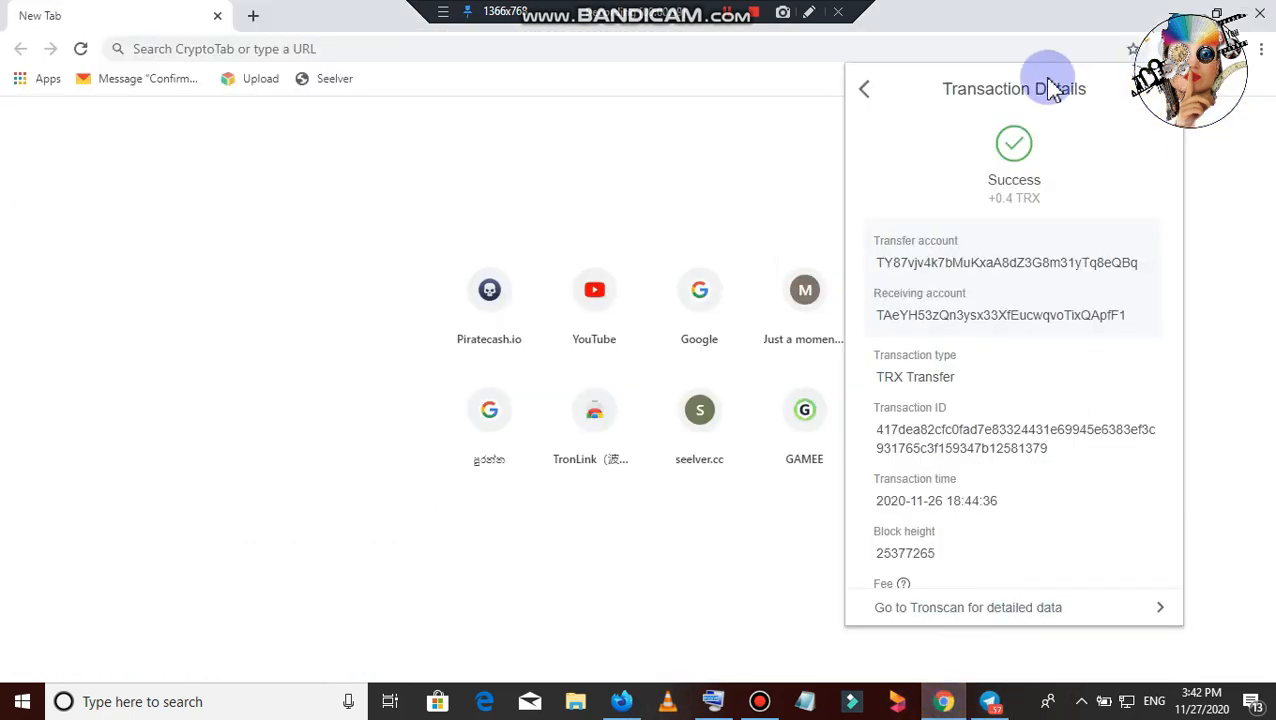
Close the +0.4 TRX transaction details in TronLink.
click(864, 89)
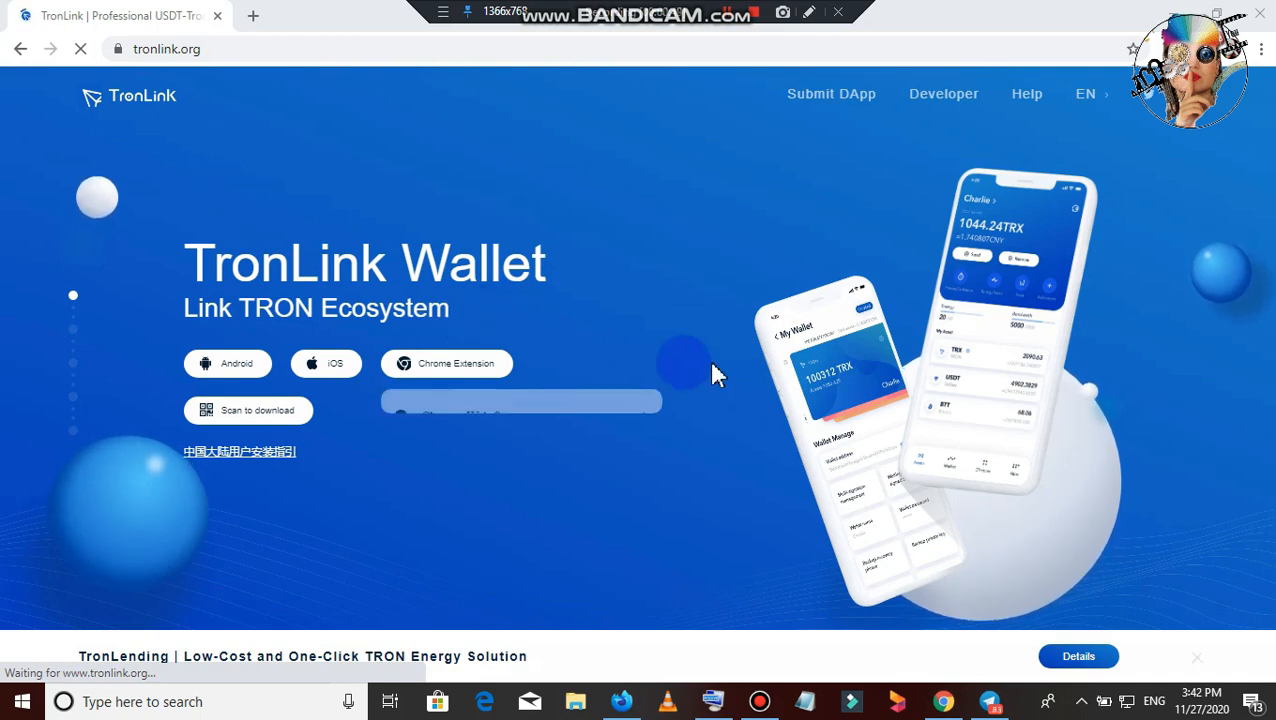
Close the extra TronLink Pro tab, dismiss the DefiGold notification, and reach the Chrome Web Store listing.
click(227, 363)
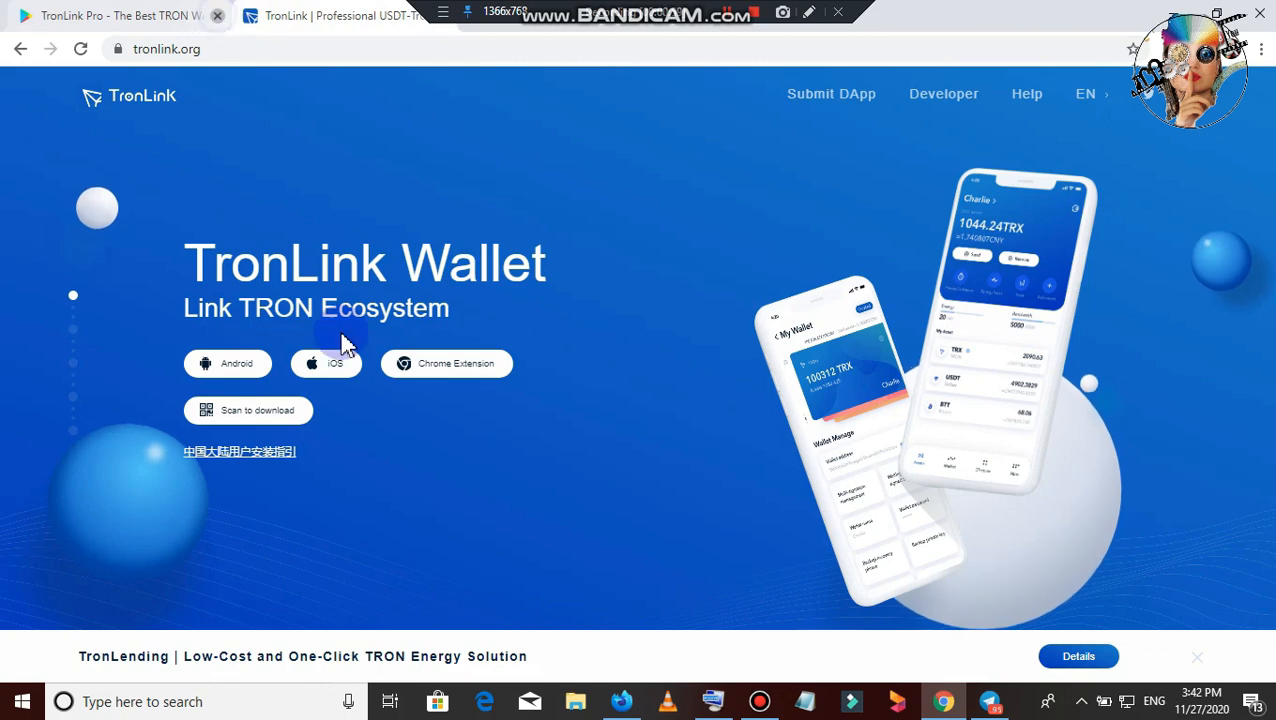
click(326, 363)
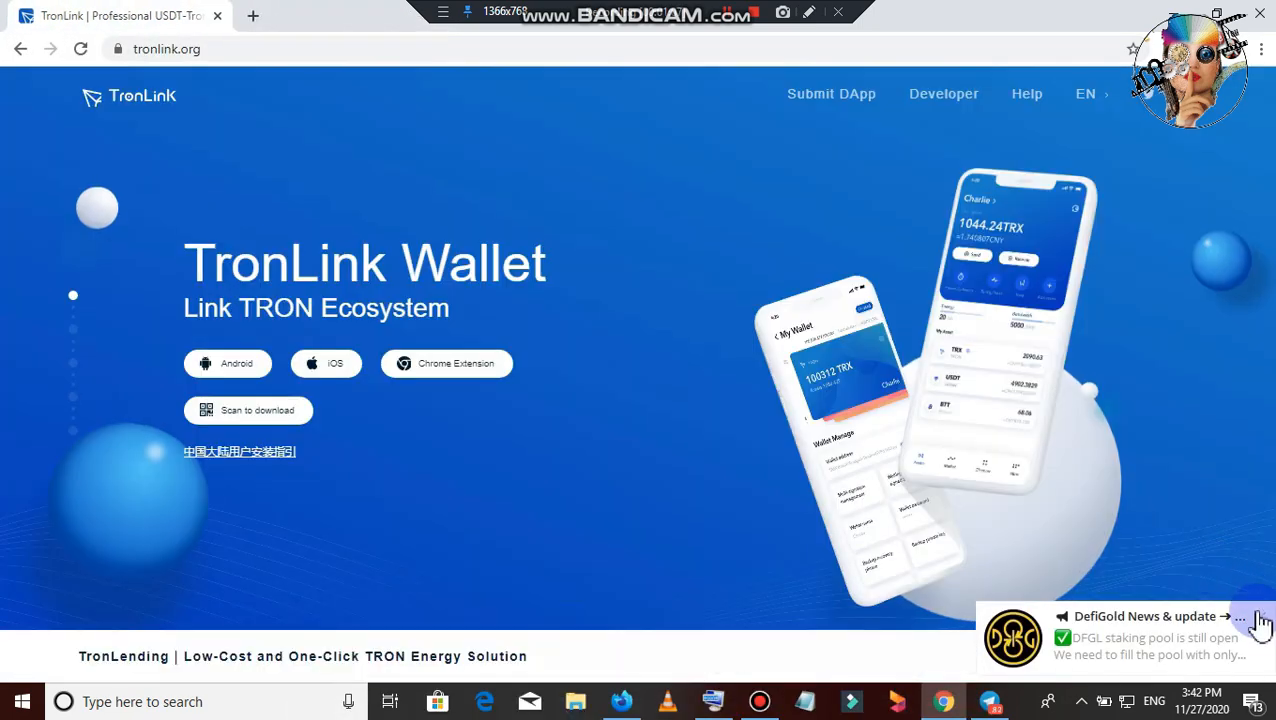
click(446, 363)
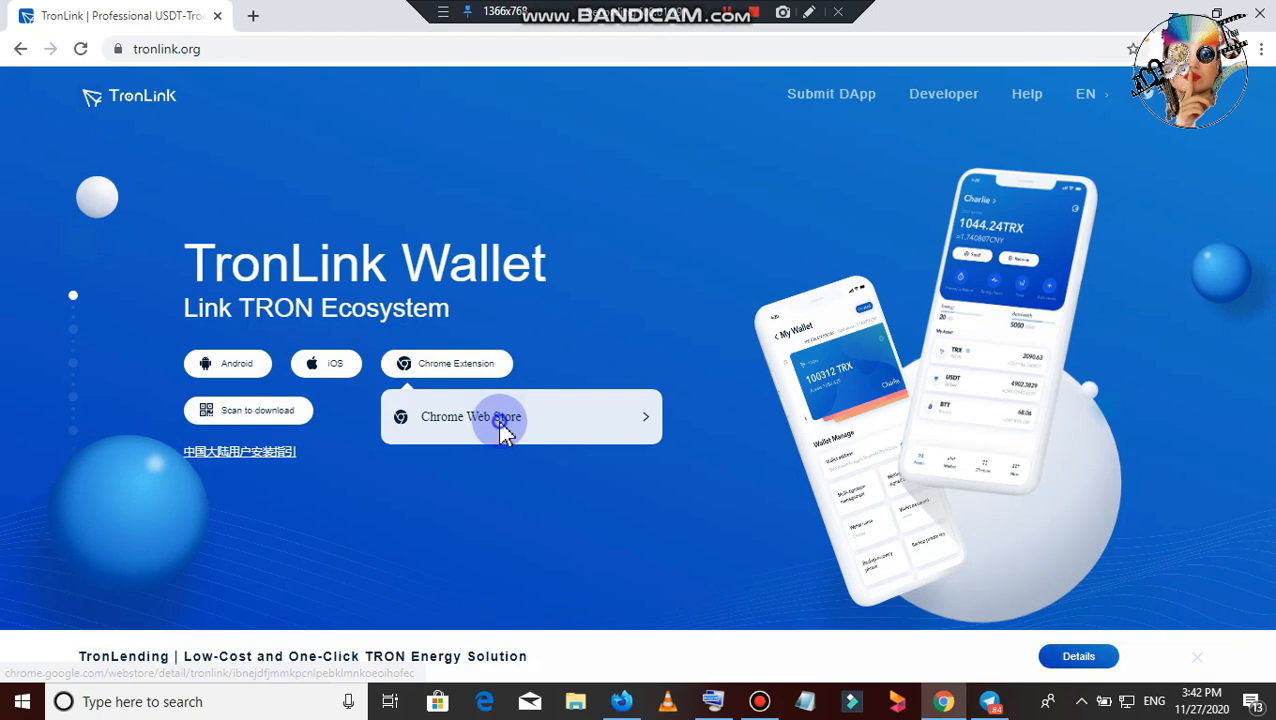
click(470, 416)
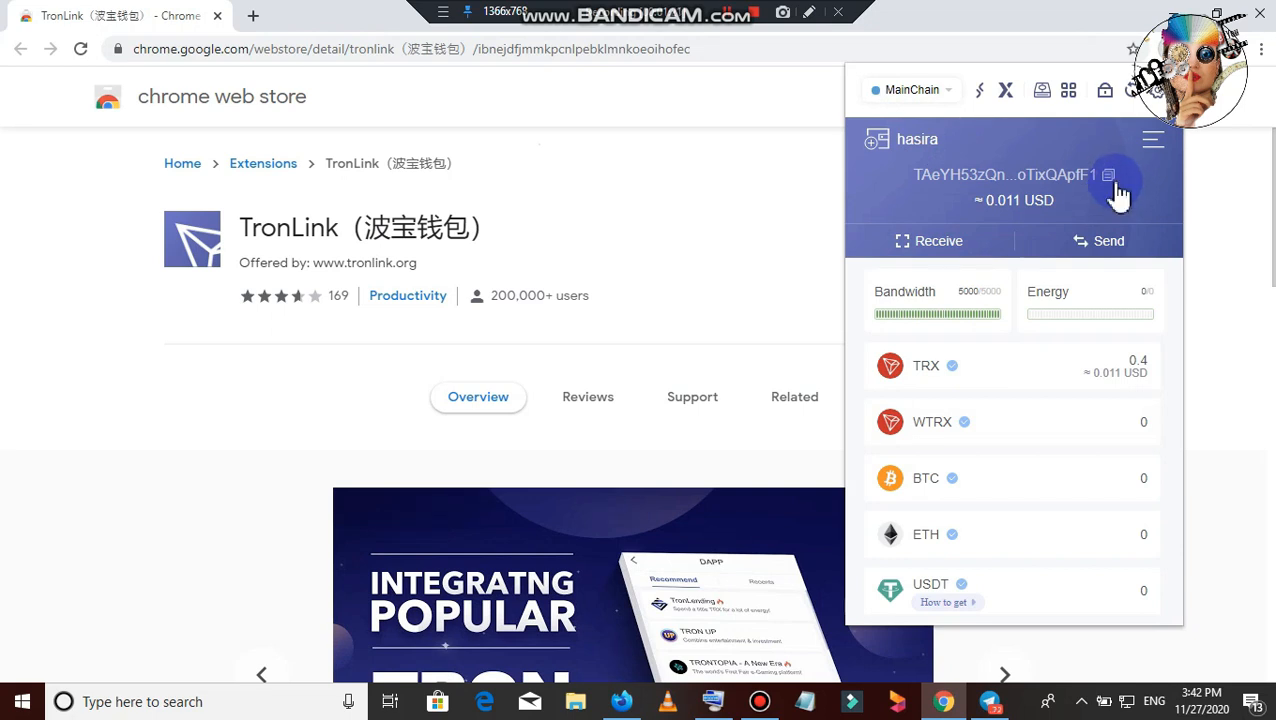
Copy the TronLink wallet's TRON address holding 0.4 TRX.
click(1108, 174)
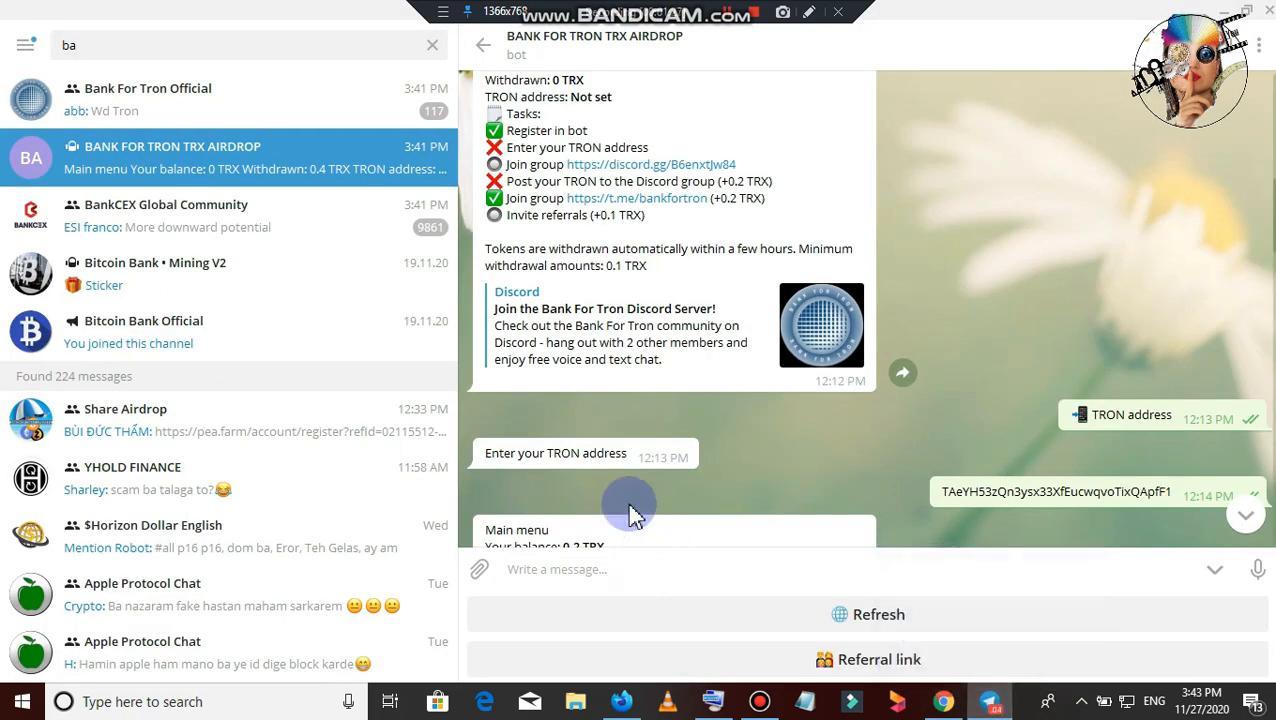
Copy the discord.gg invite link from the bot's Main menu.
scroll(down, 3)
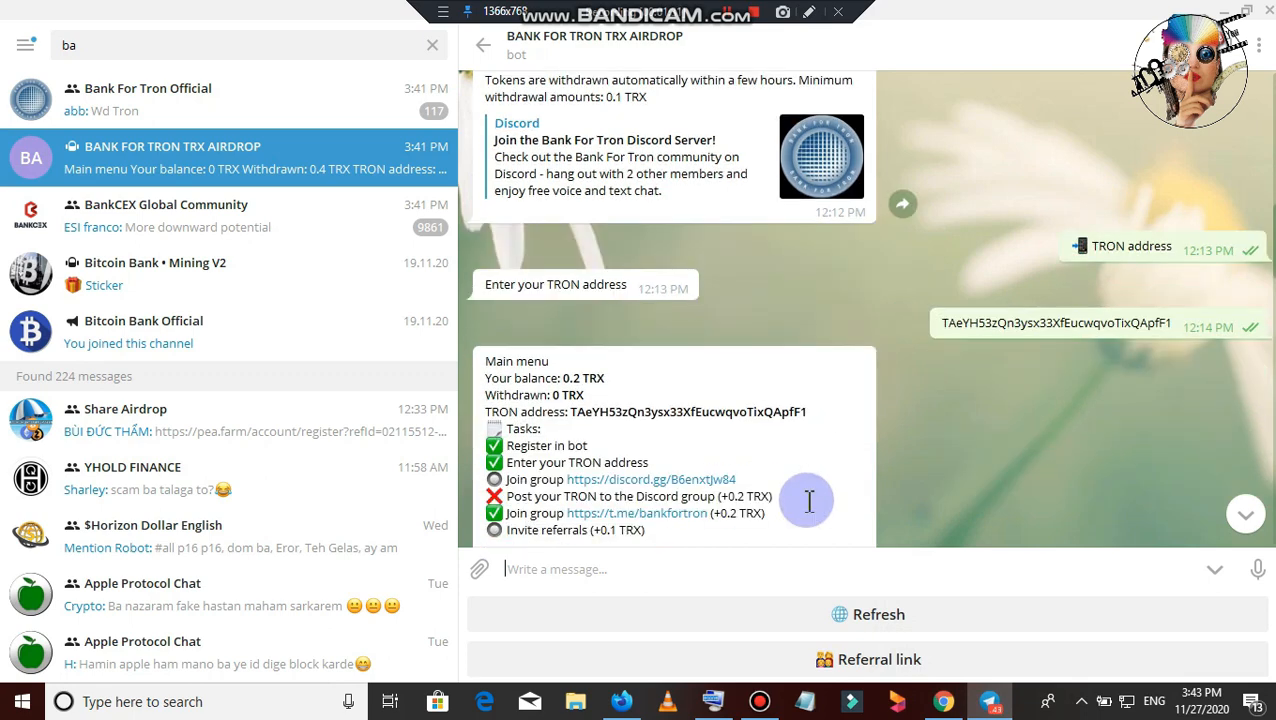
scroll(down, 3)
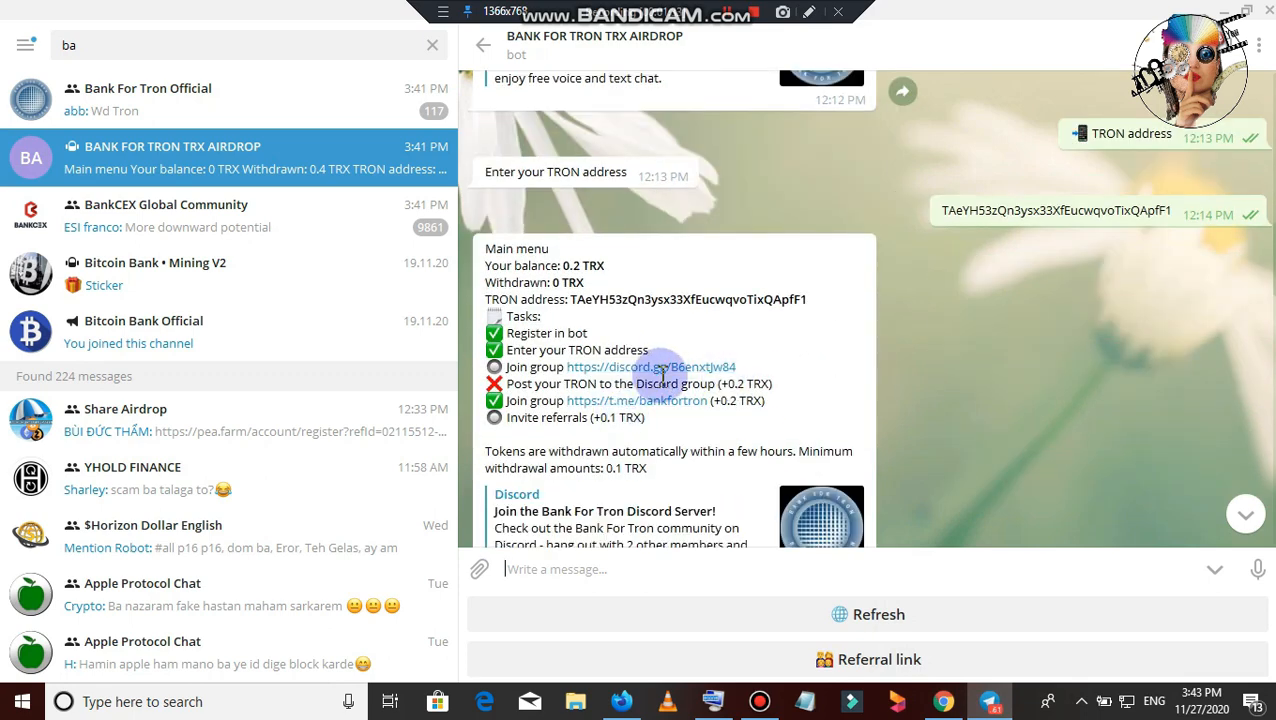
right_click(660, 380)
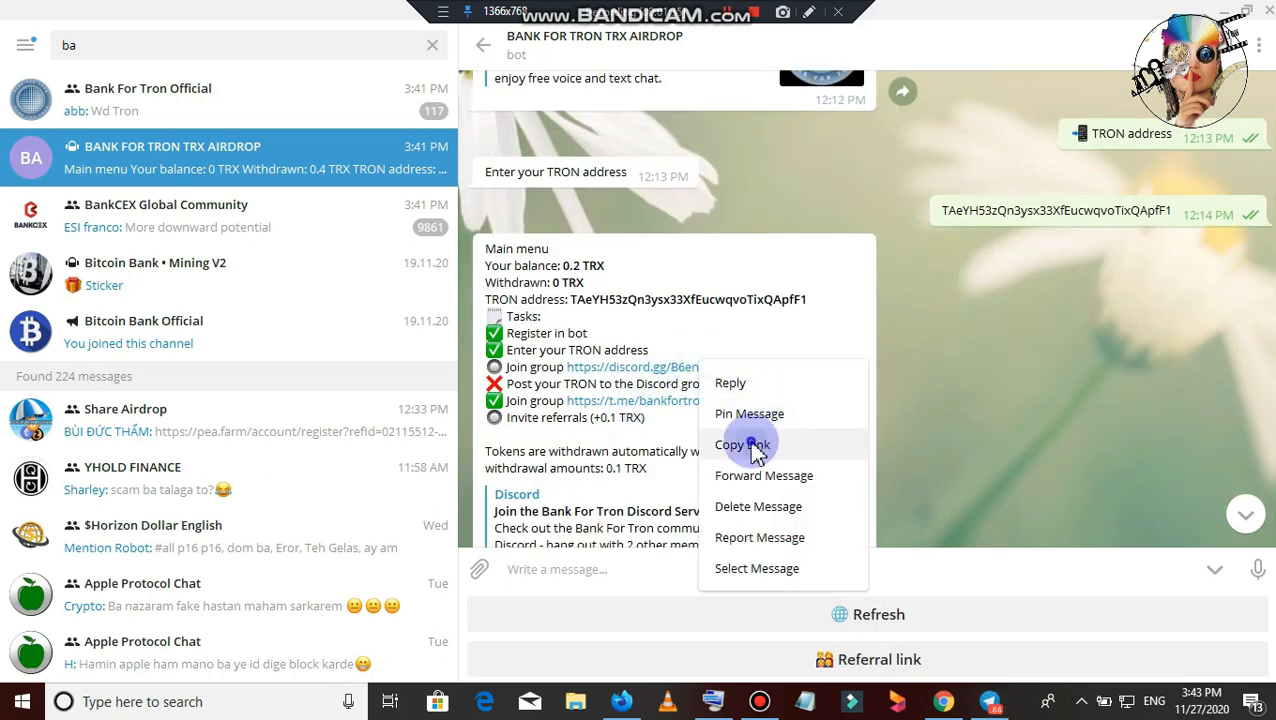
click(742, 444)
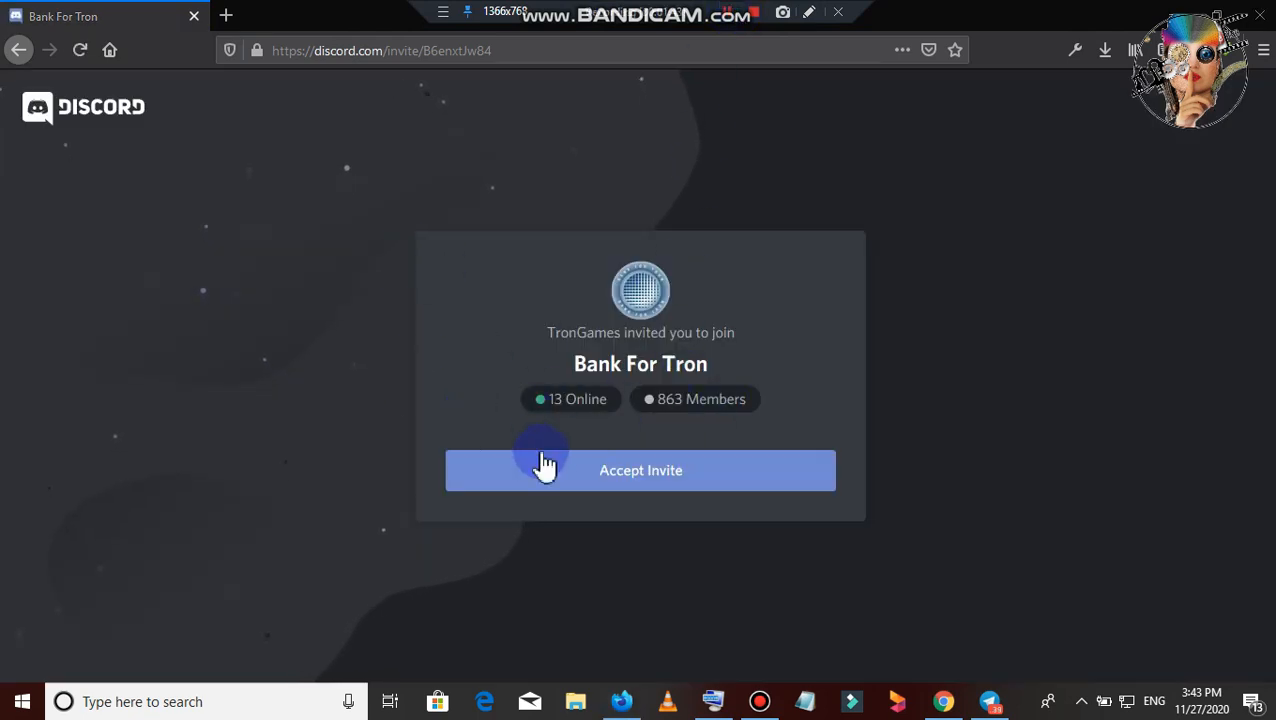
Accept the Bank For Tron Discord invite and browse the основной channel.
click(640, 470)
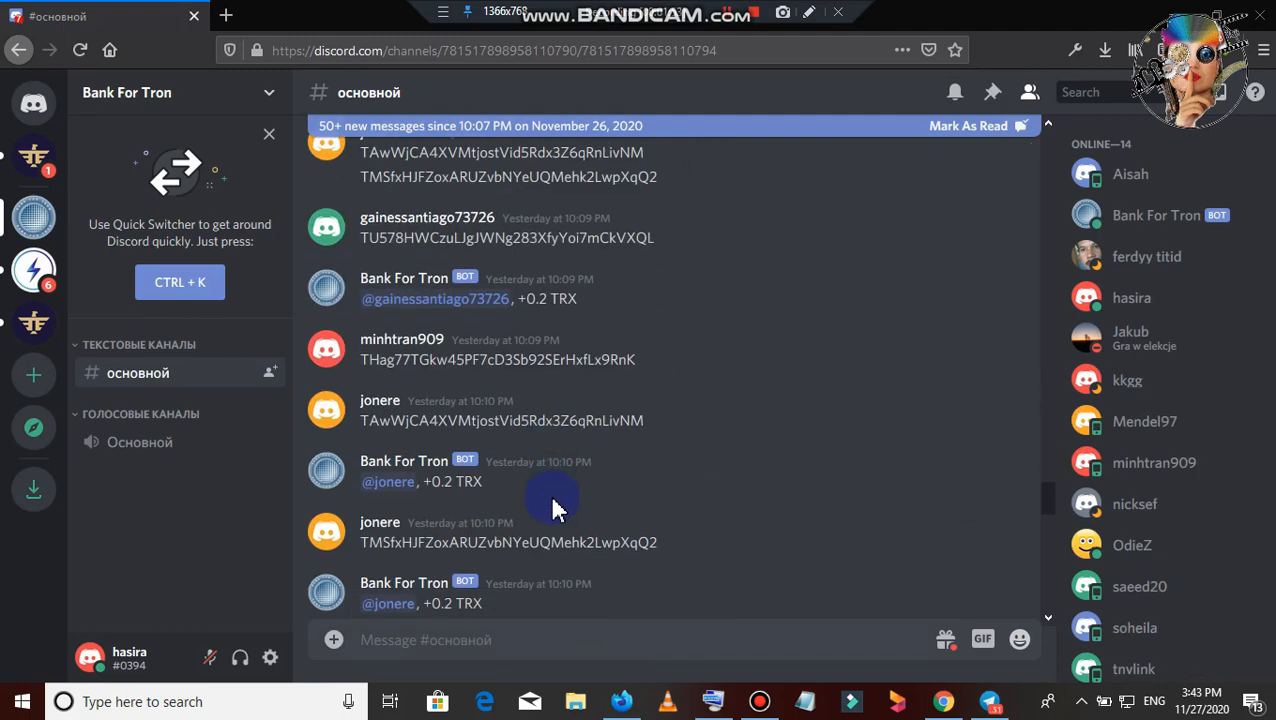
scroll(down, 3)
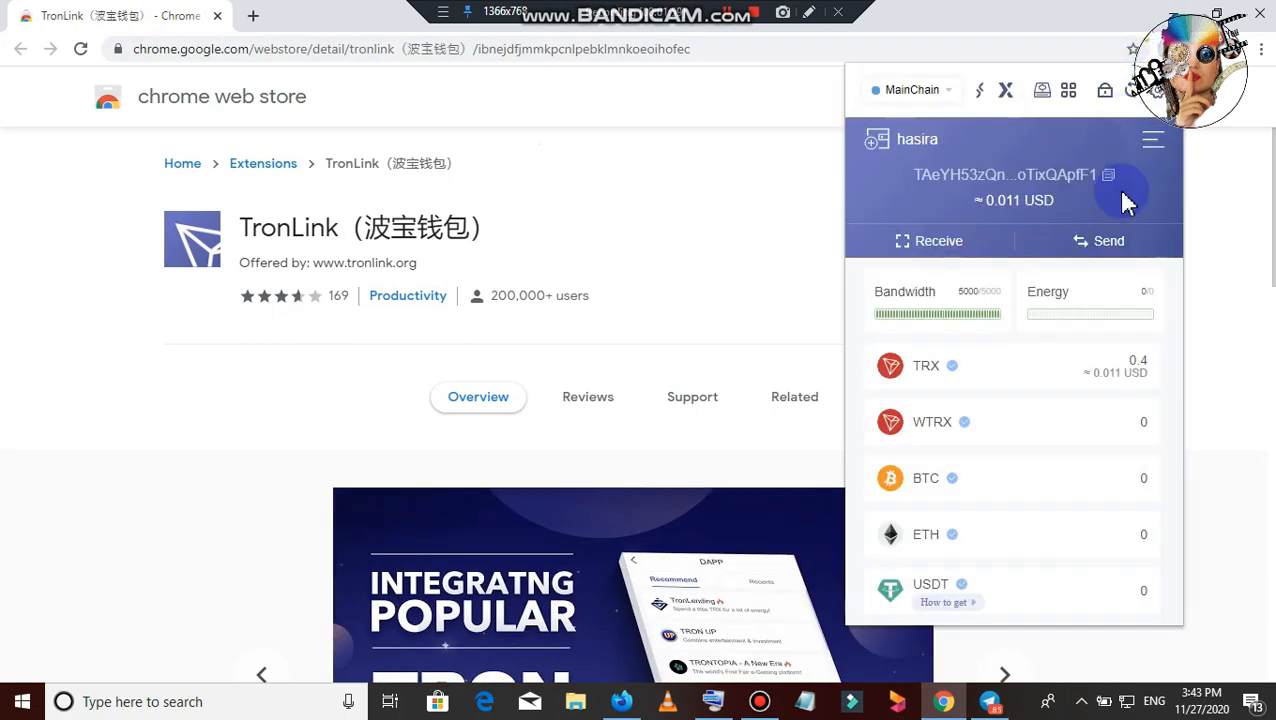
Copy the TronLink wallet address, check Firefox, then return to Telegram.
click(1108, 175)
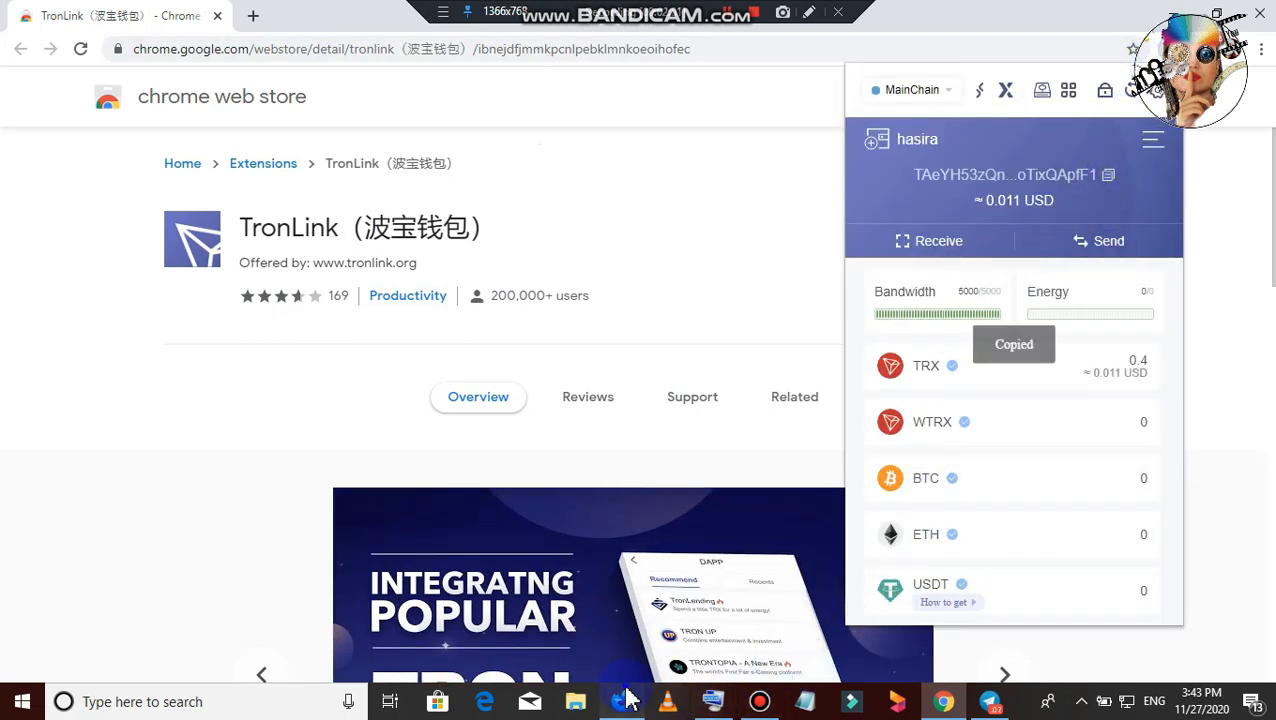
click(622, 701)
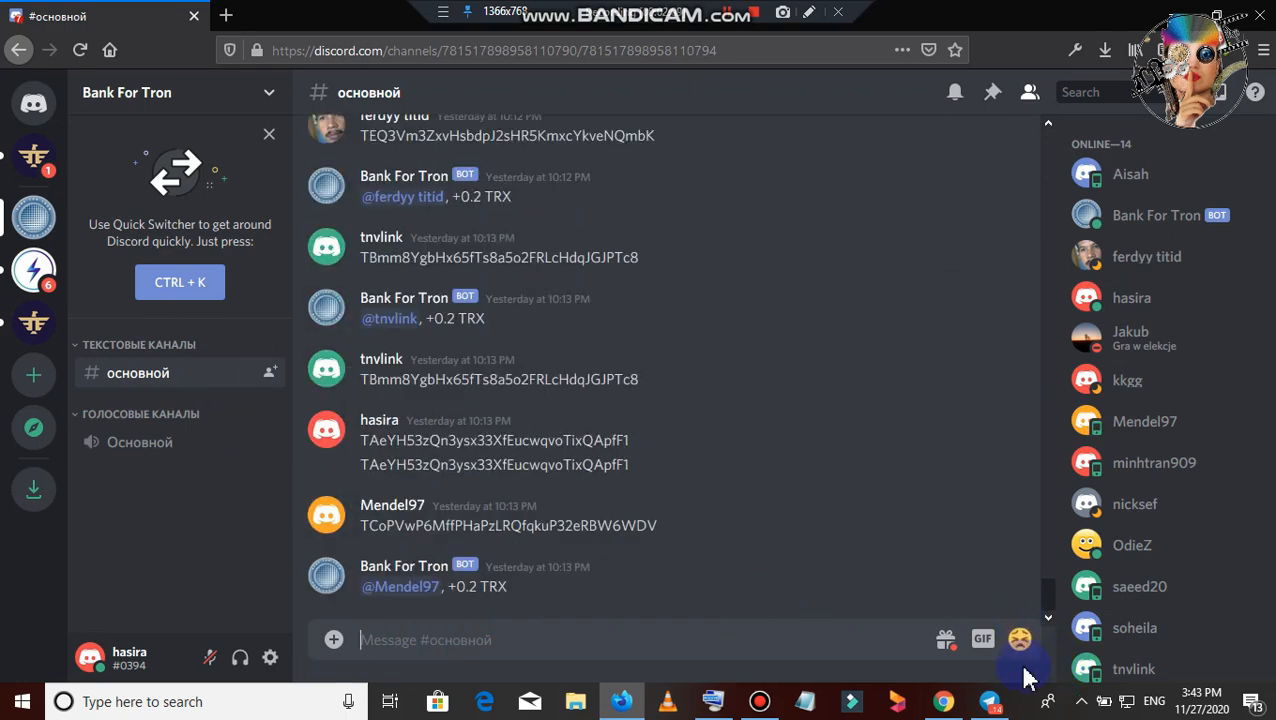
click(989, 700)
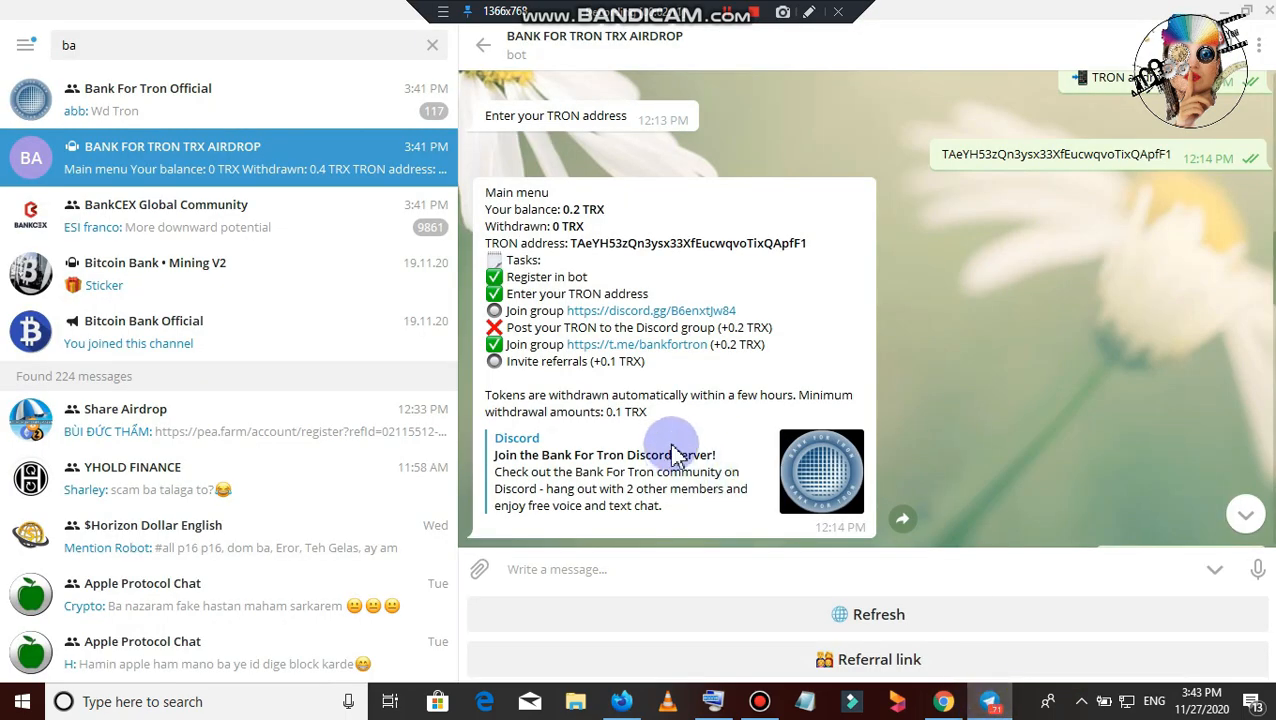
mouse_move(722, 372)
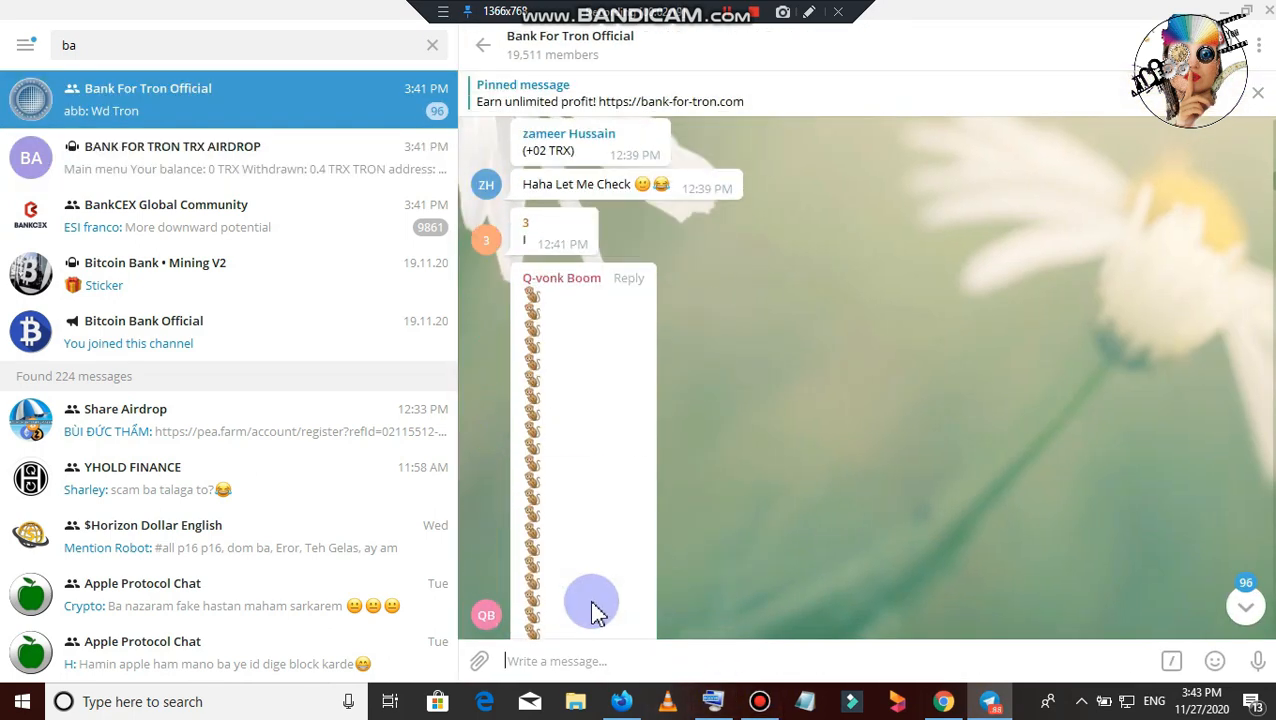
Get the referral link from the Bank For Tron bot chat.
scroll(down, 3)
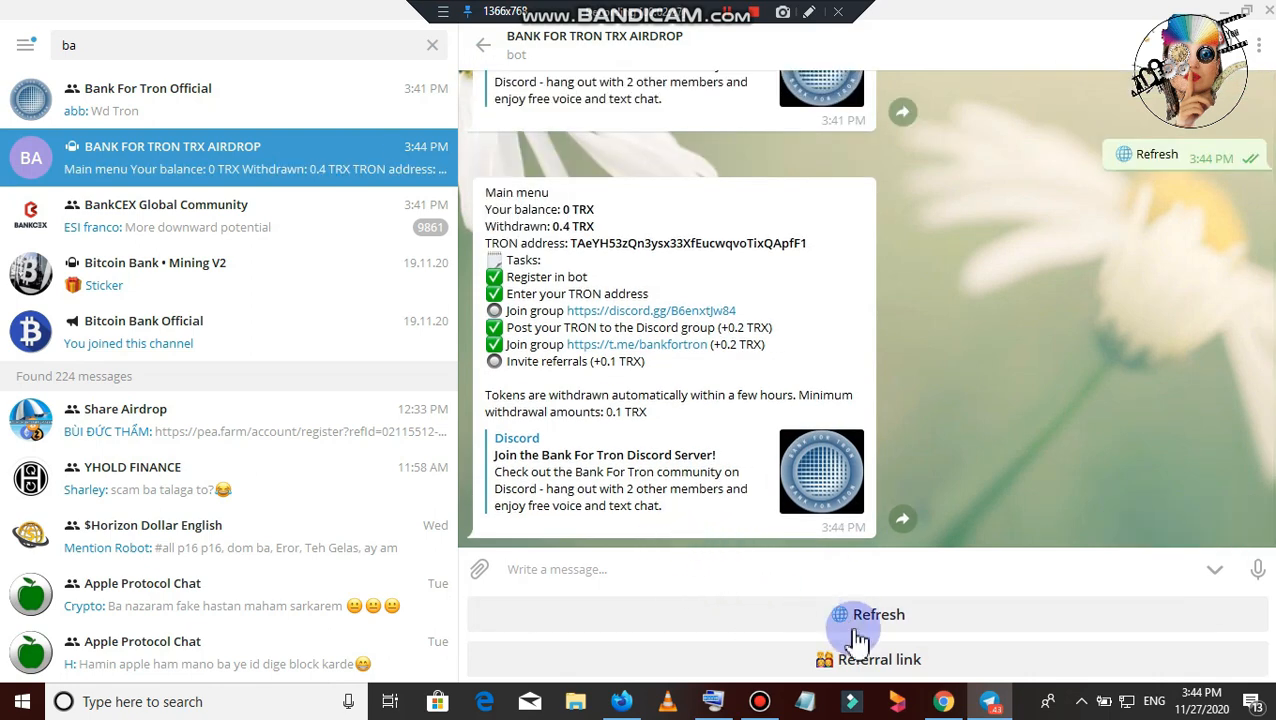
click(878, 659)
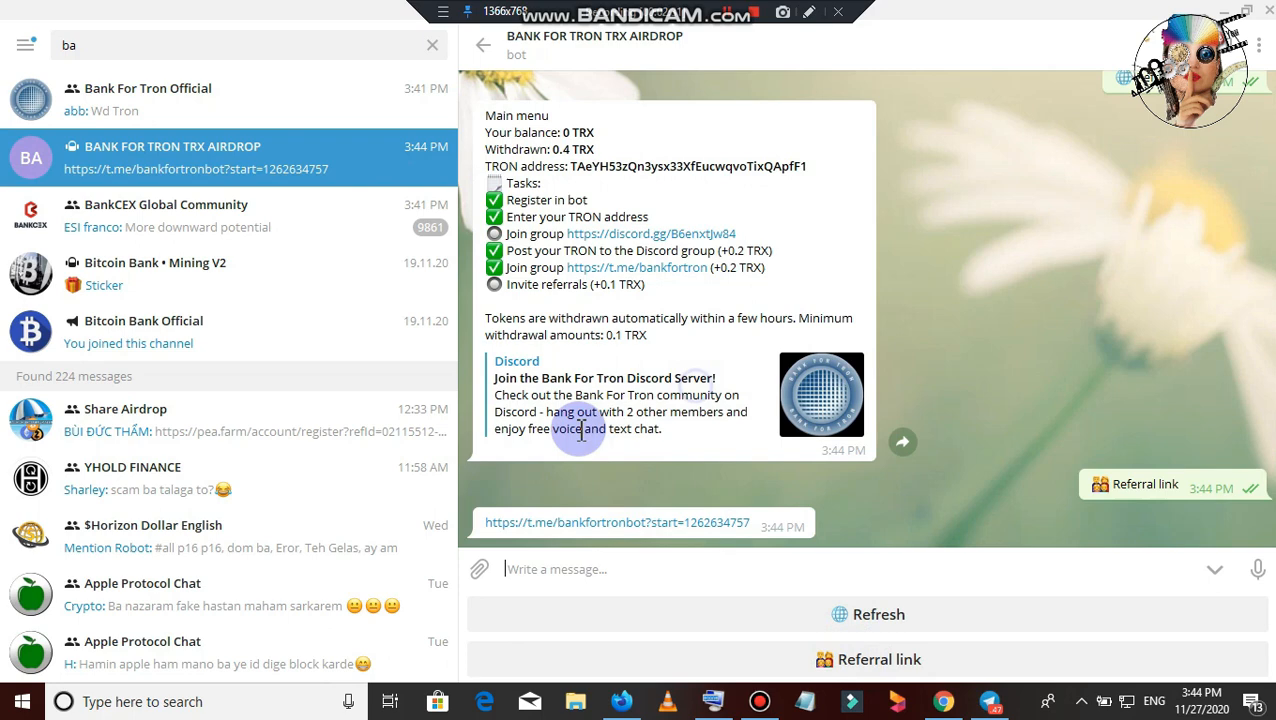
mouse_move(645, 310)
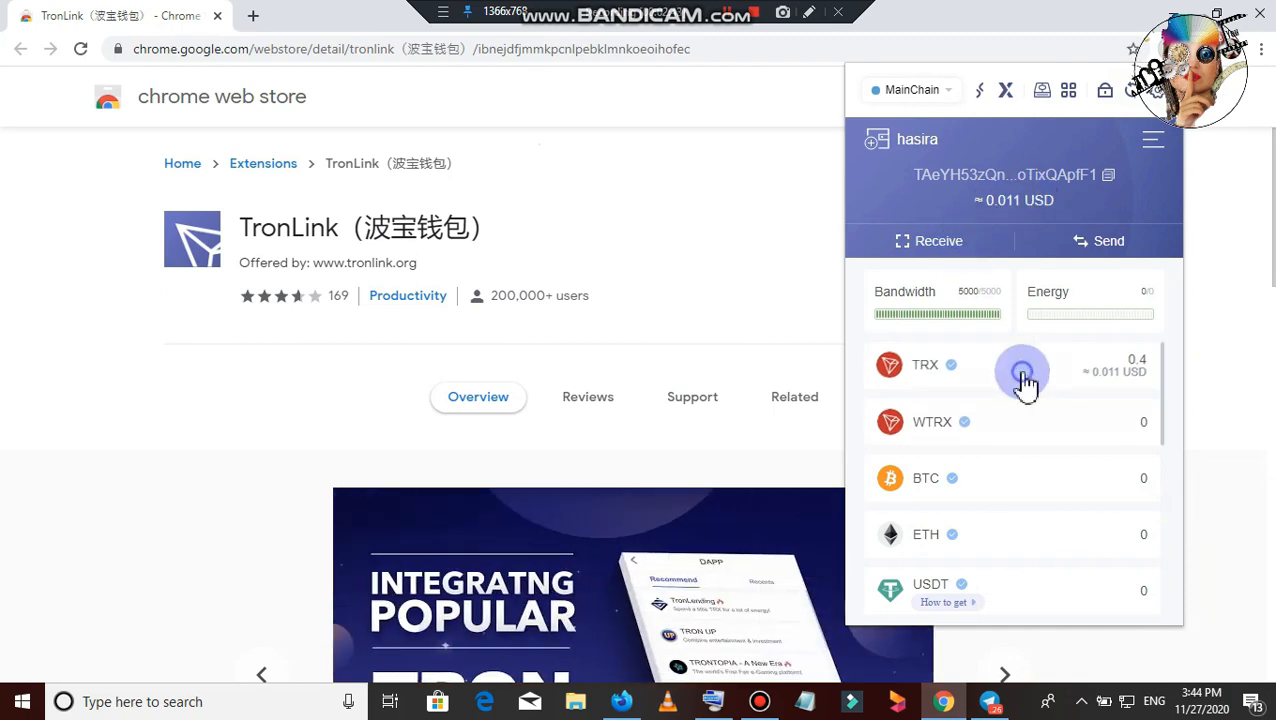
Check the 0.4 TRX transfer details, then open t.me/tronchainairbot in Telegram.
click(1022, 371)
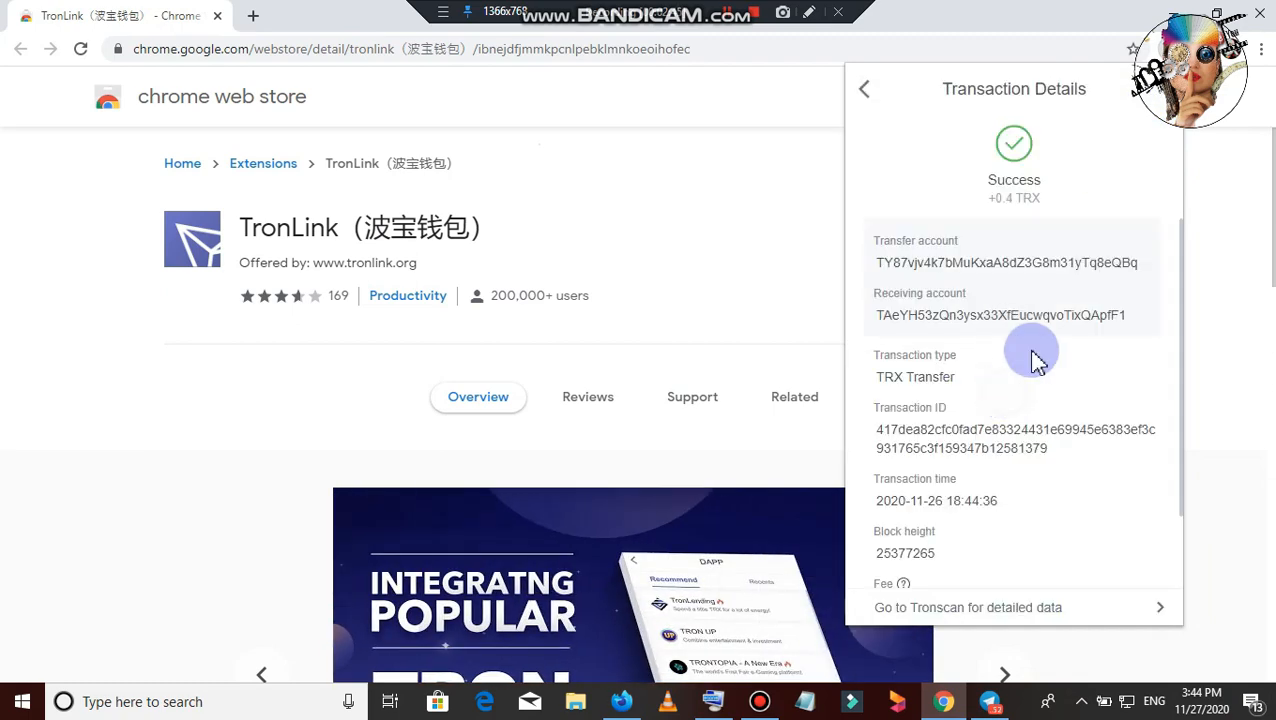
click(864, 89)
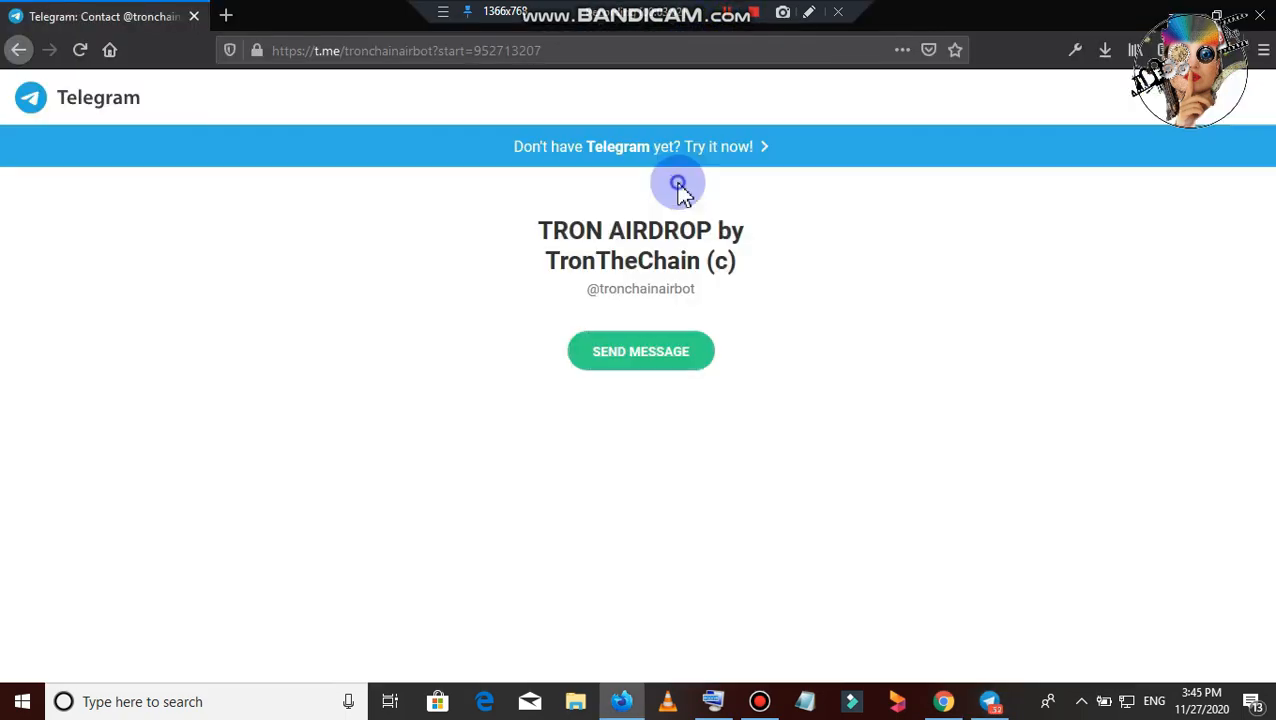
click(640, 351)
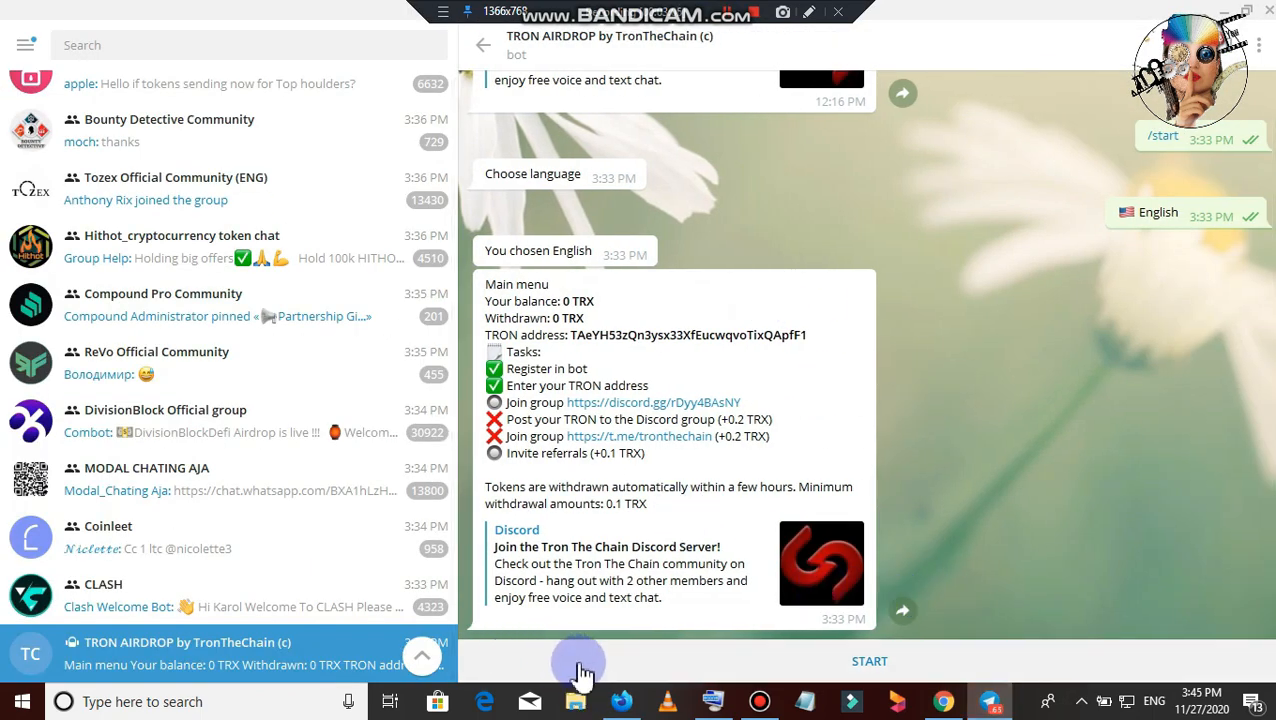
Restart the TronTheChain airdrop bot in English and copy the TronLink TRON address.
click(869, 660)
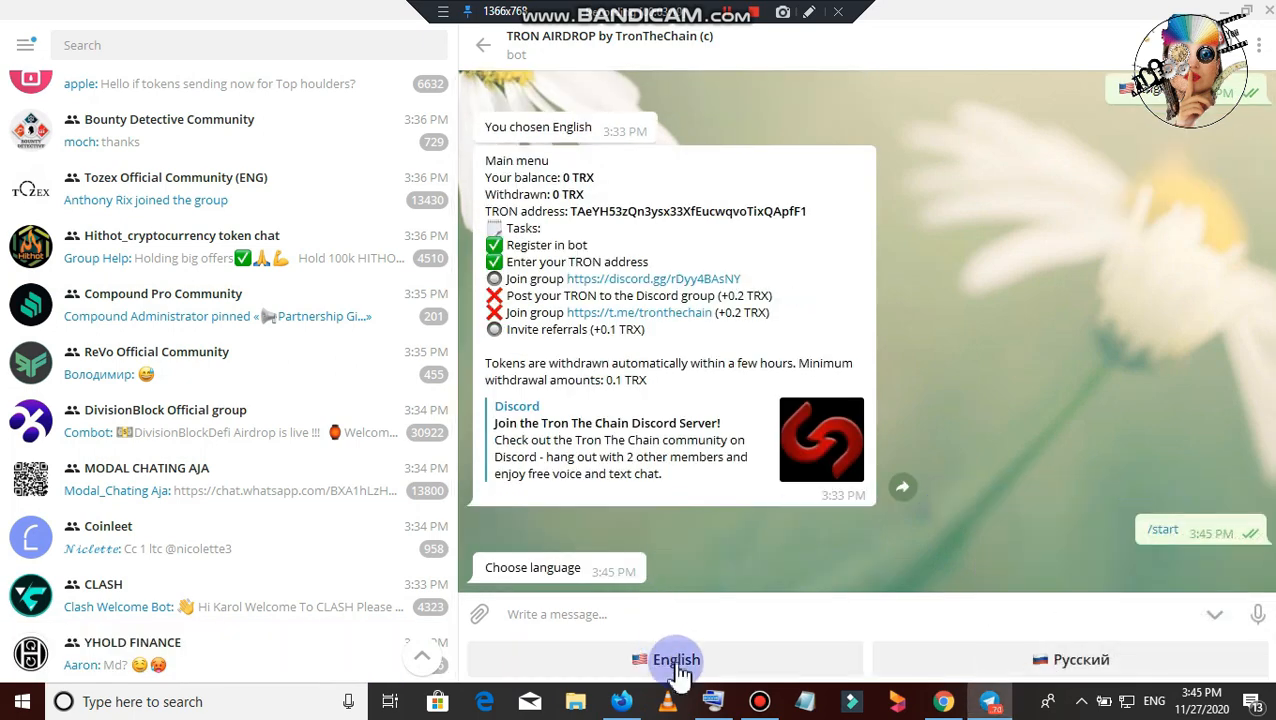
click(675, 659)
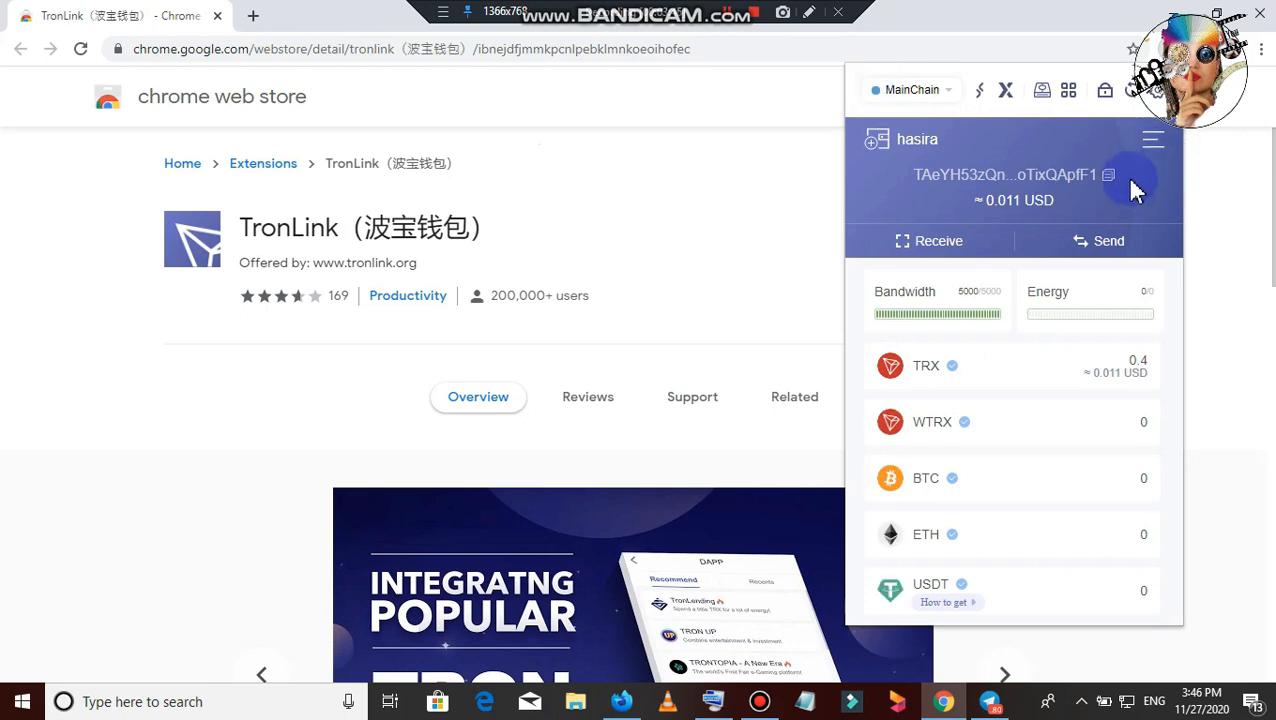
click(1108, 175)
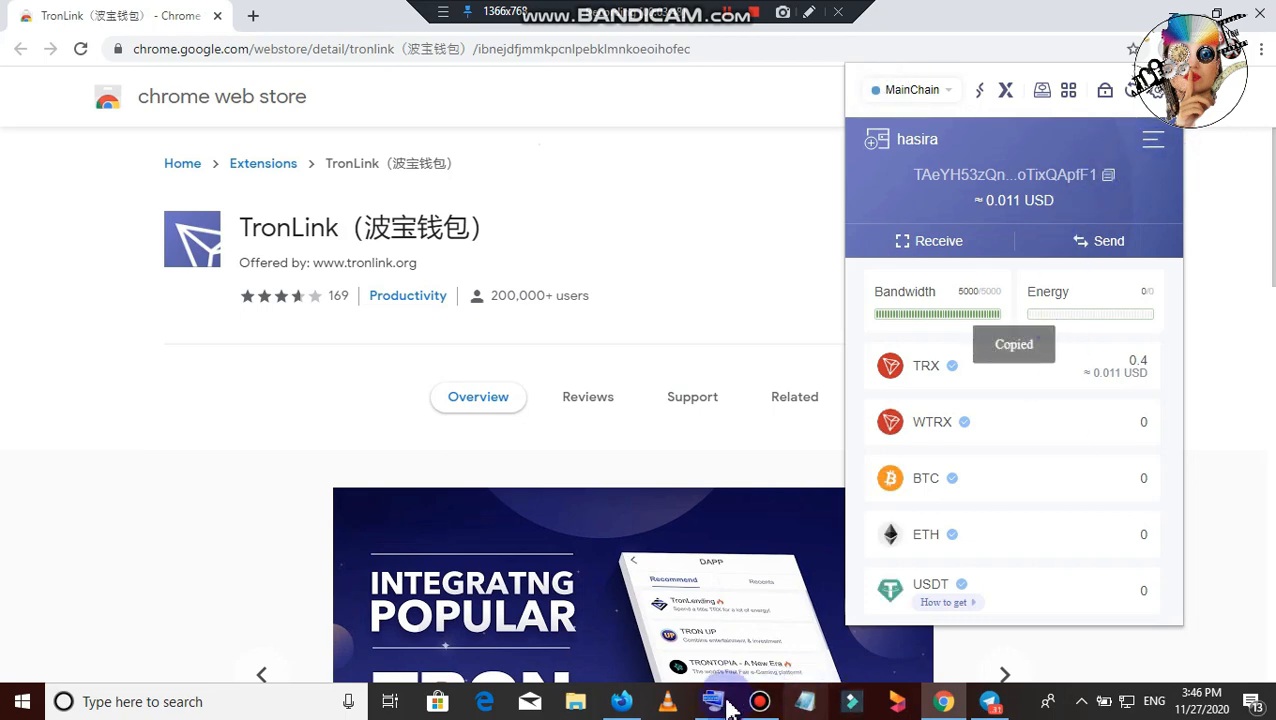
click(622, 701)
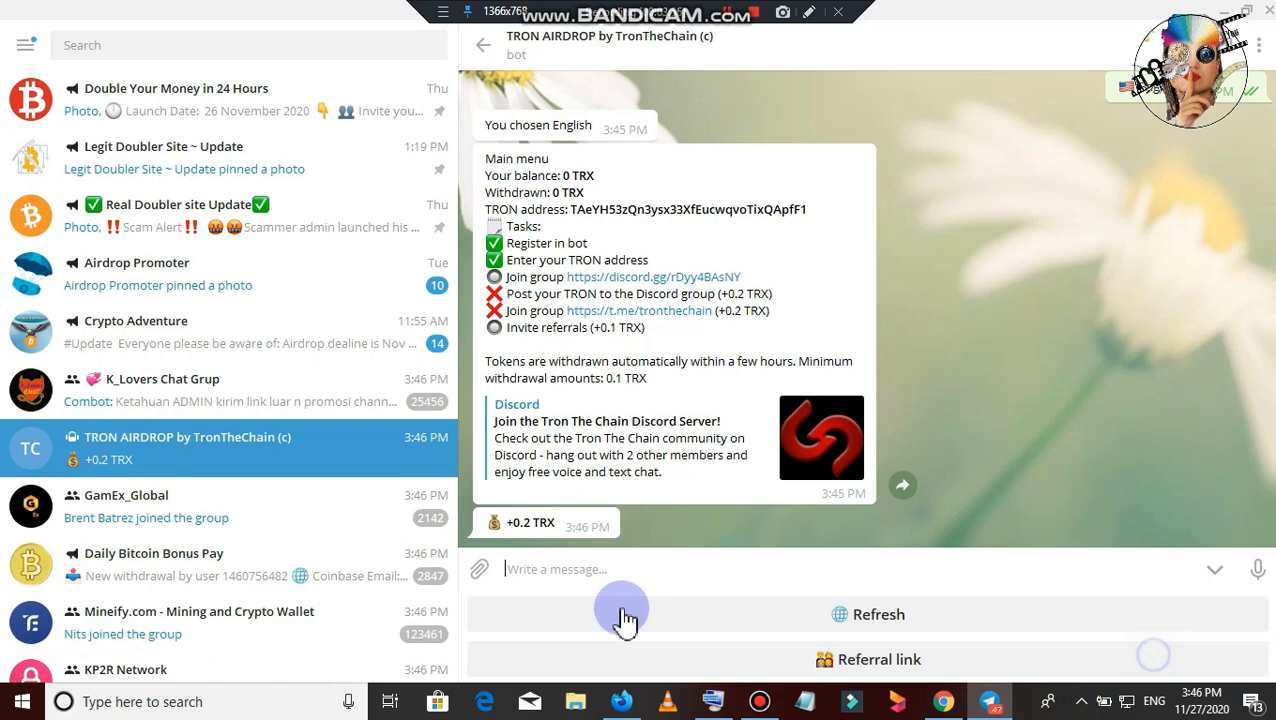
mouse_move(640, 395)
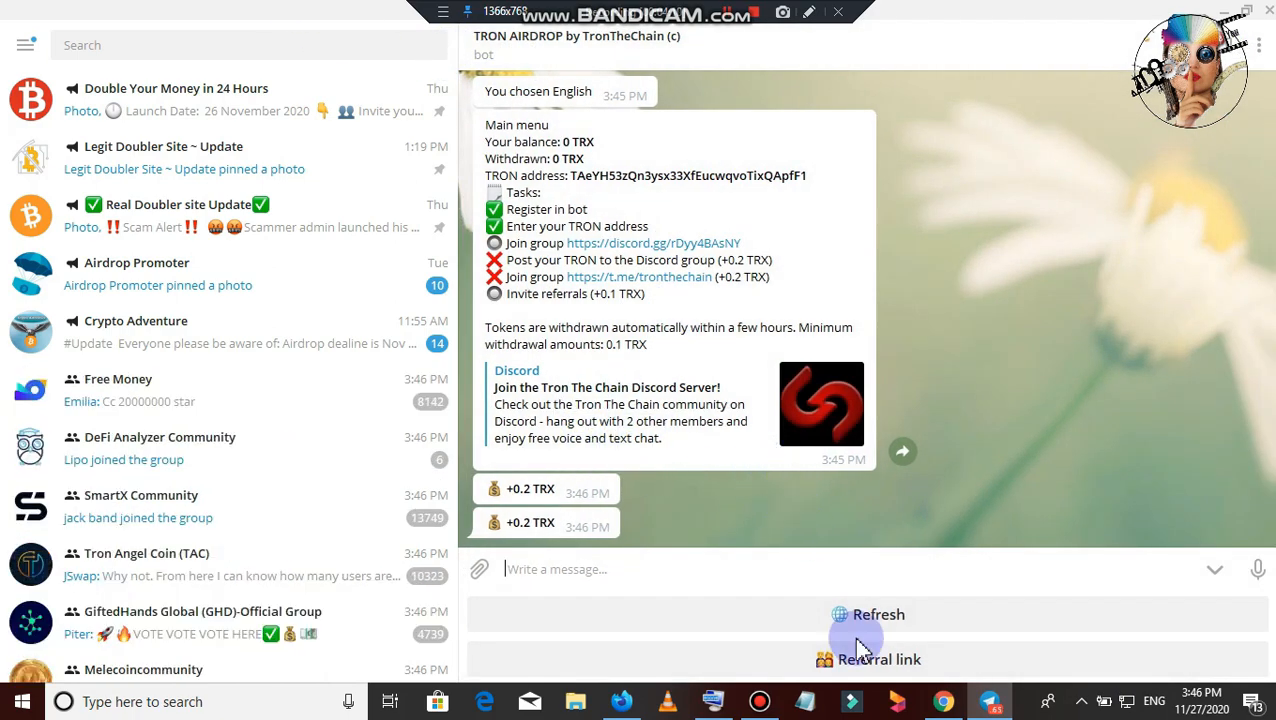
Refresh the bot's Main menu to show 0.2 TRX balance and 0.2 TRX withdrawn.
click(878, 614)
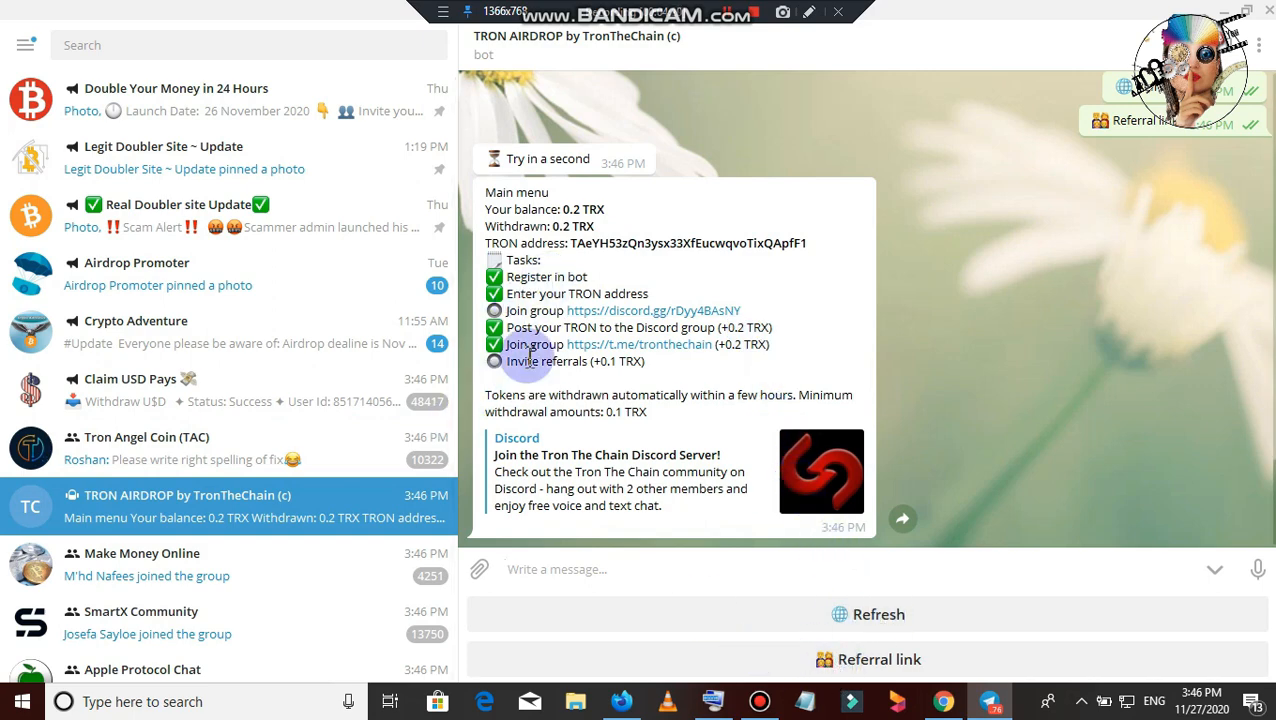
click(878, 658)
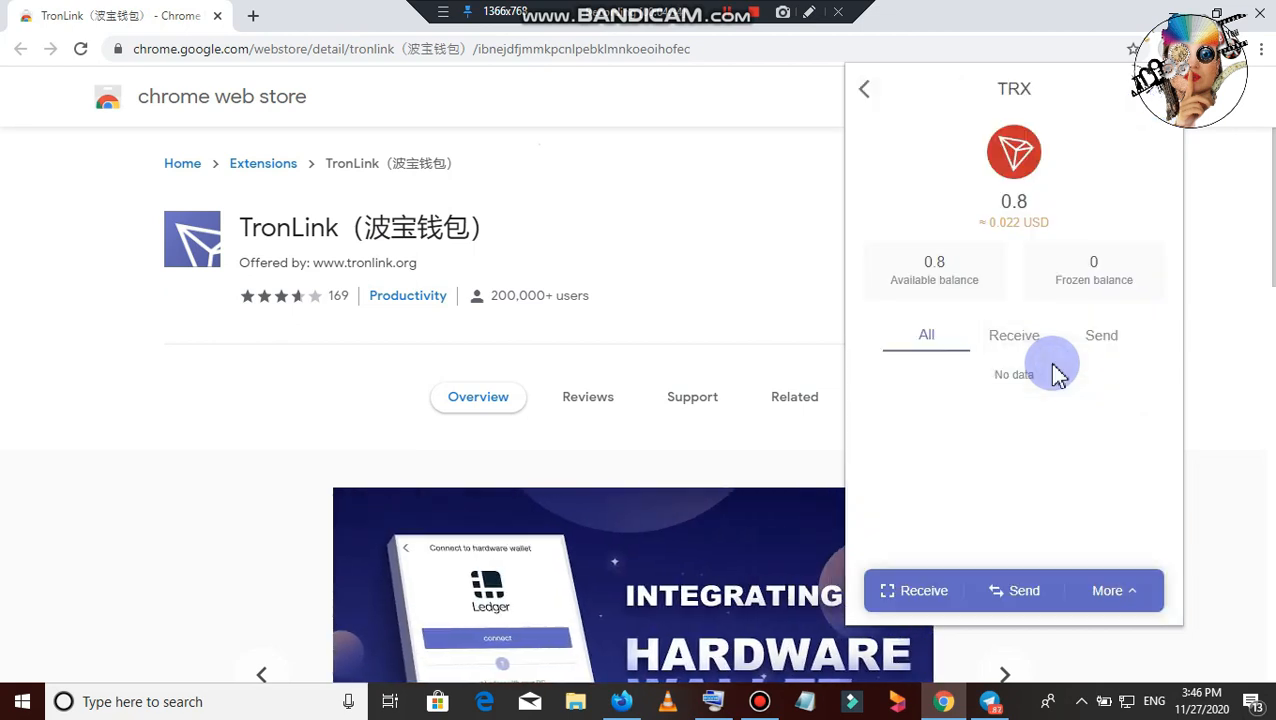
Review the latest +0.2 TRX receipt in TronLink's history, then return to the wallet overview.
click(926, 335)
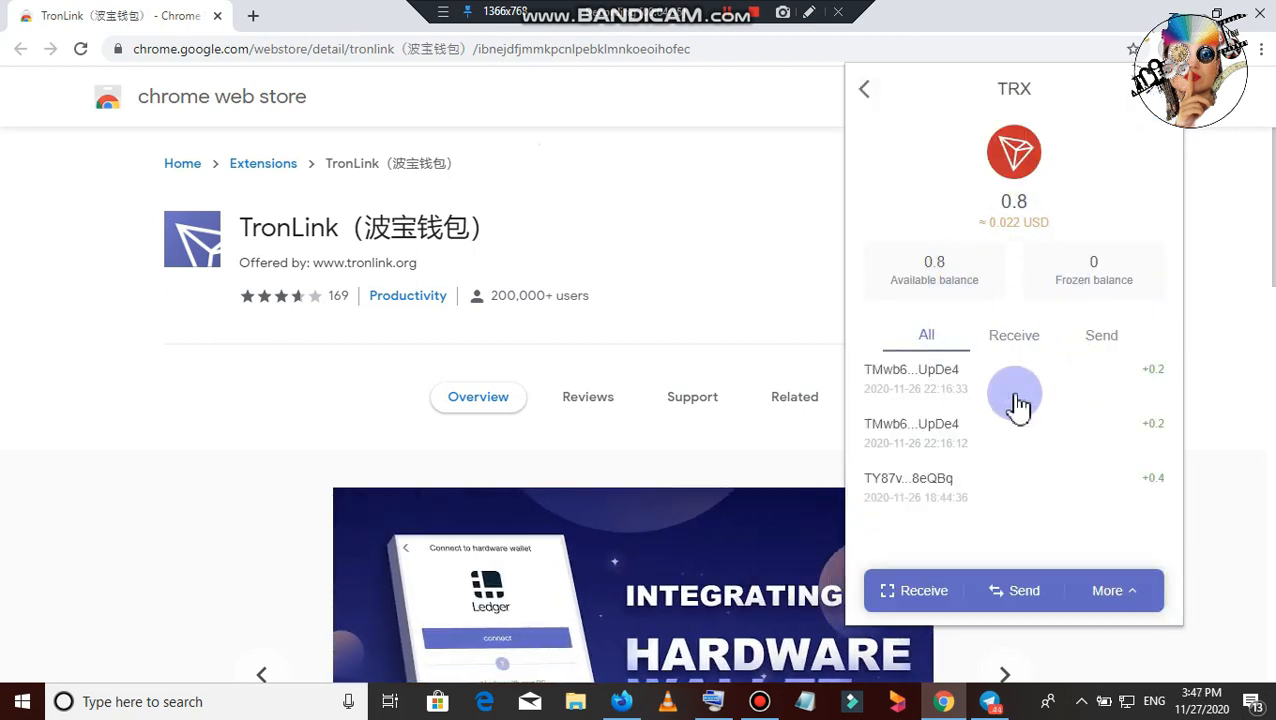
mouse_move(1083, 445)
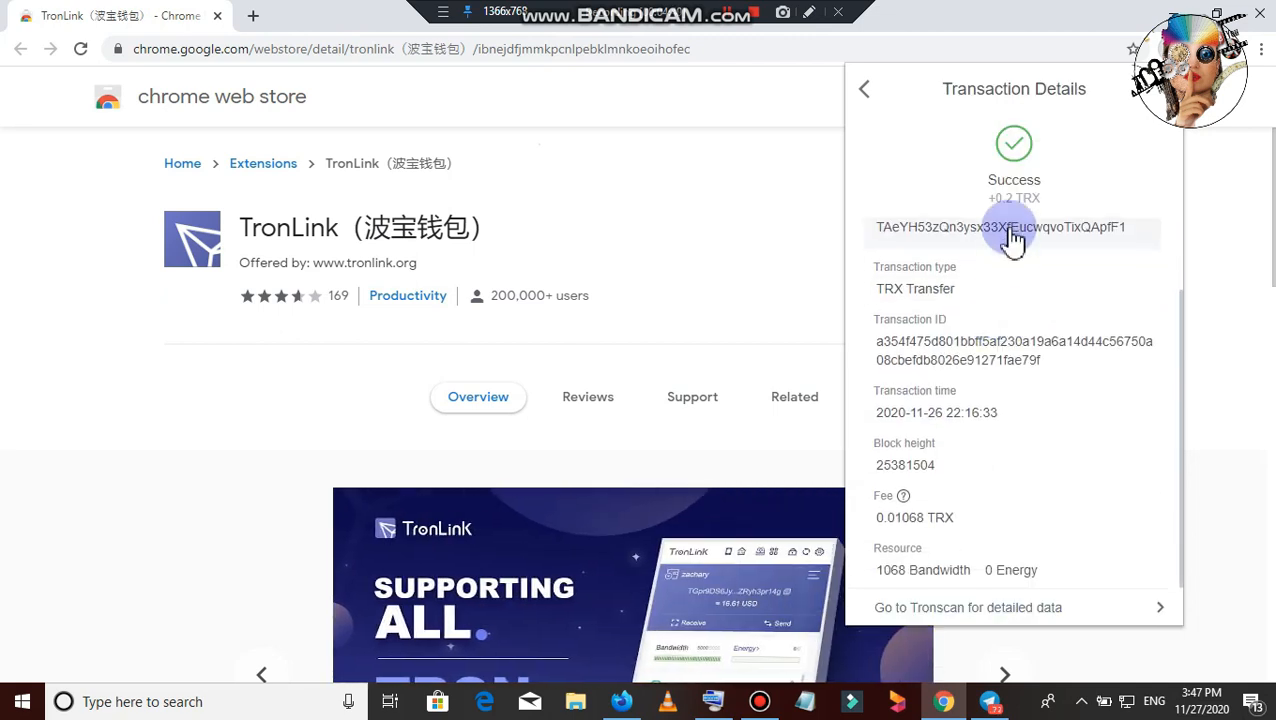
click(864, 89)
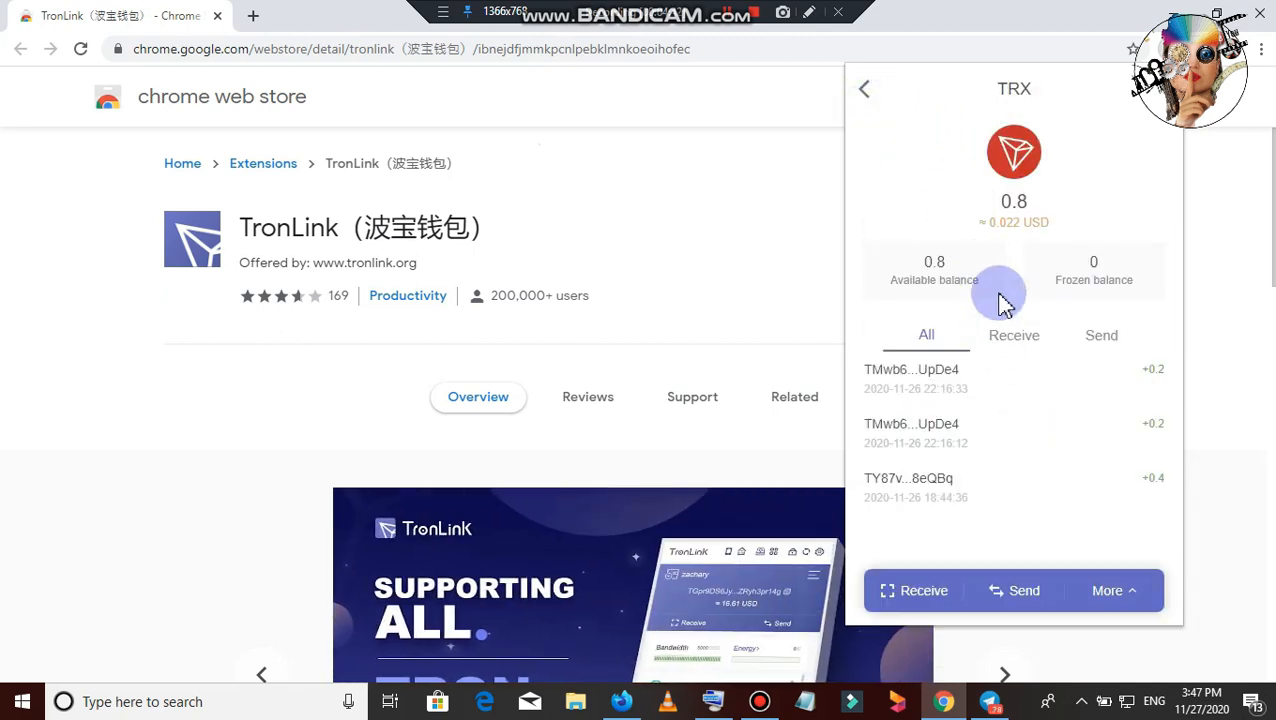
mouse_move(828, 80)
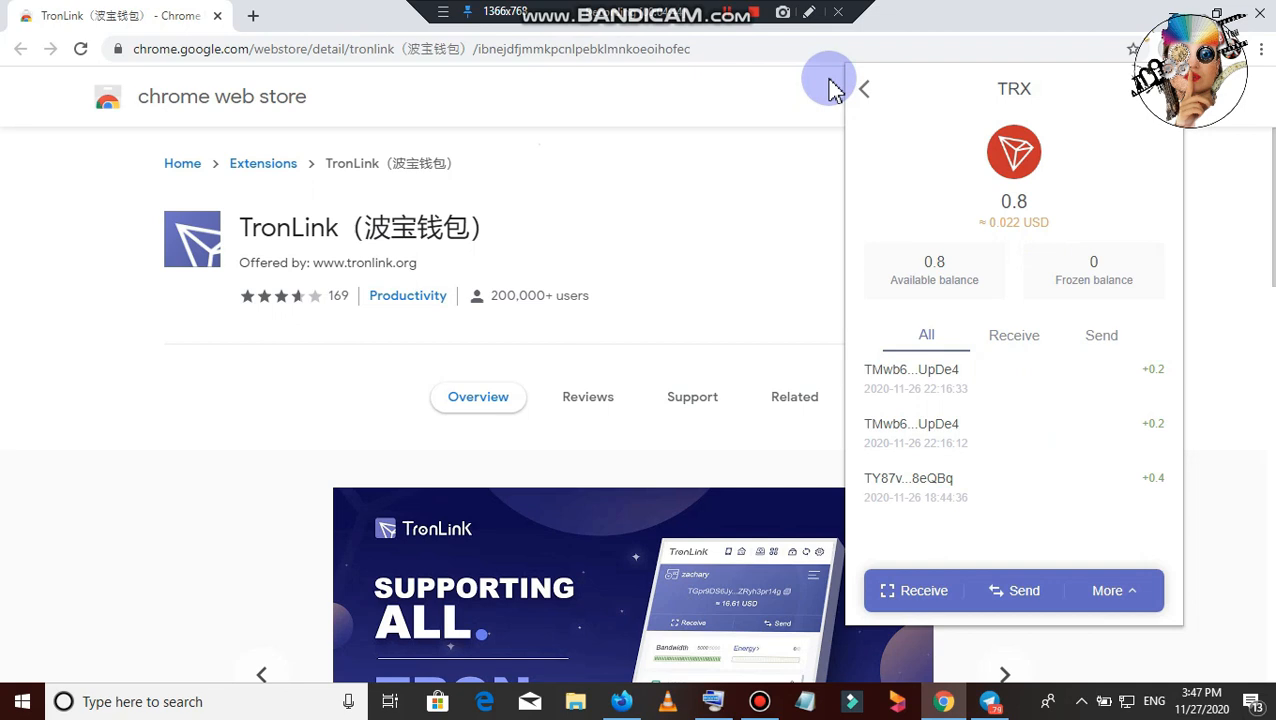
click(864, 89)
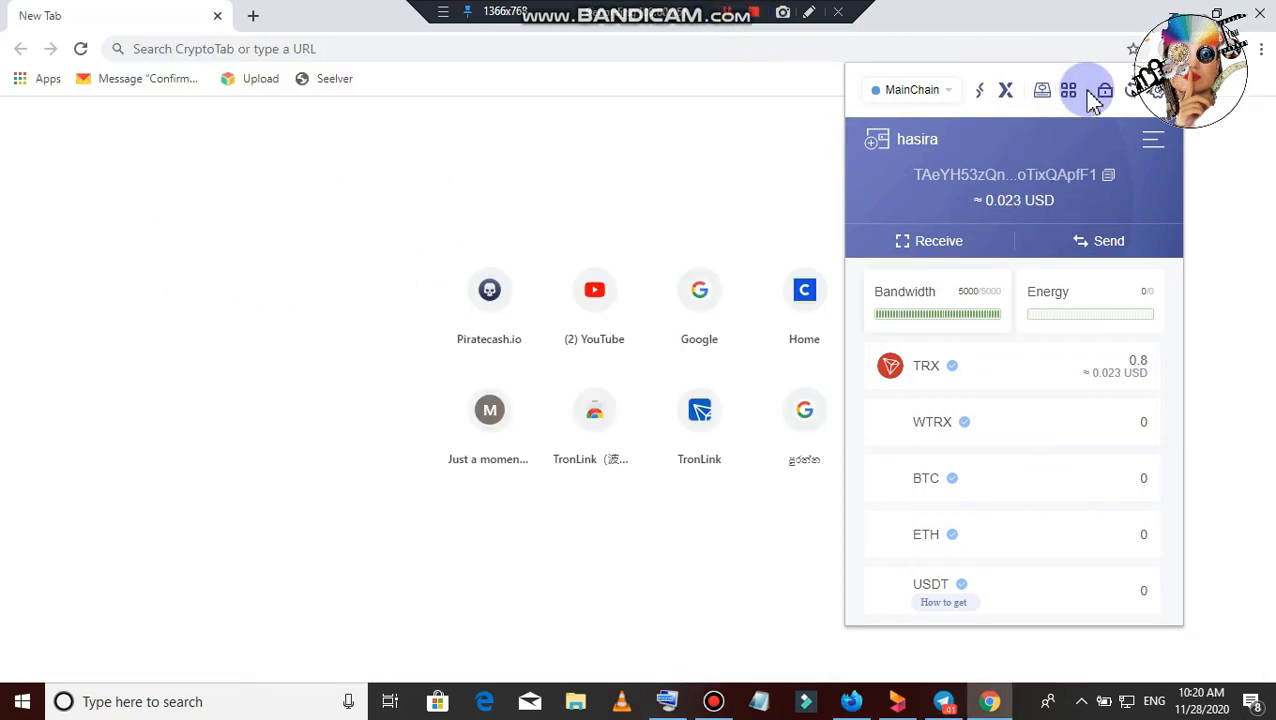
Open TronLink's TRX token page and start a new TRX transfer.
click(925, 365)
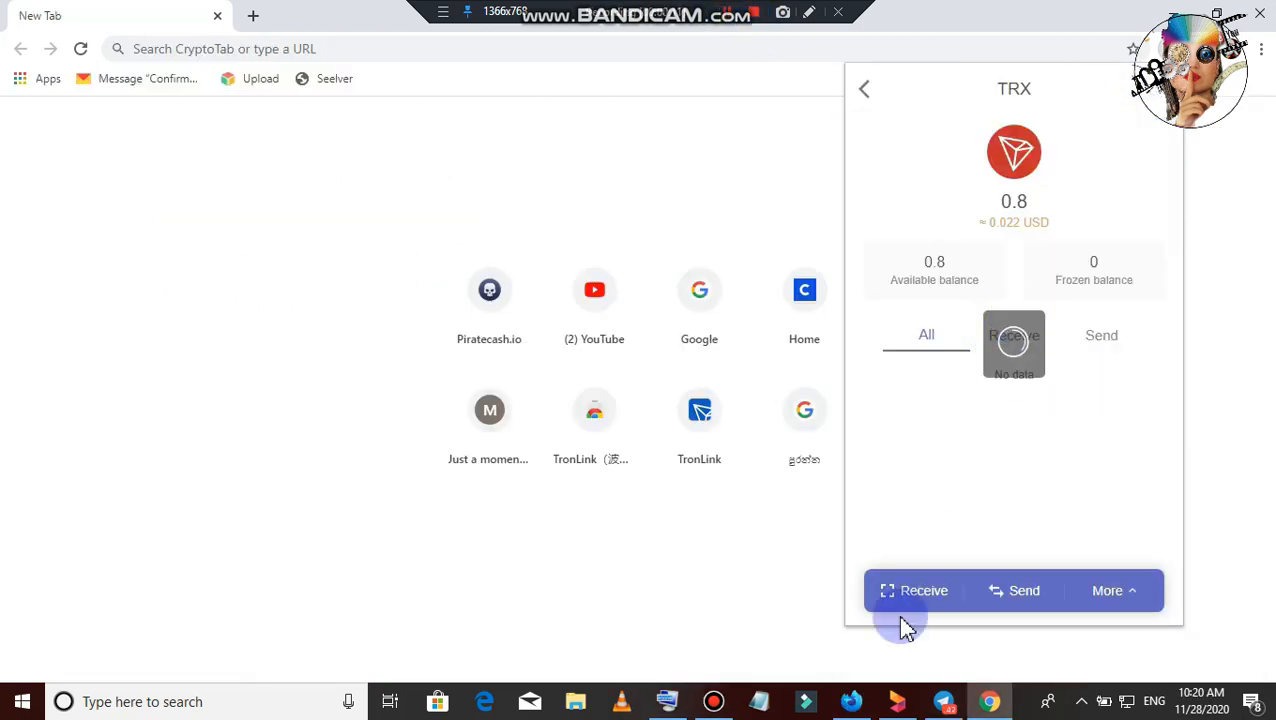
click(1013, 590)
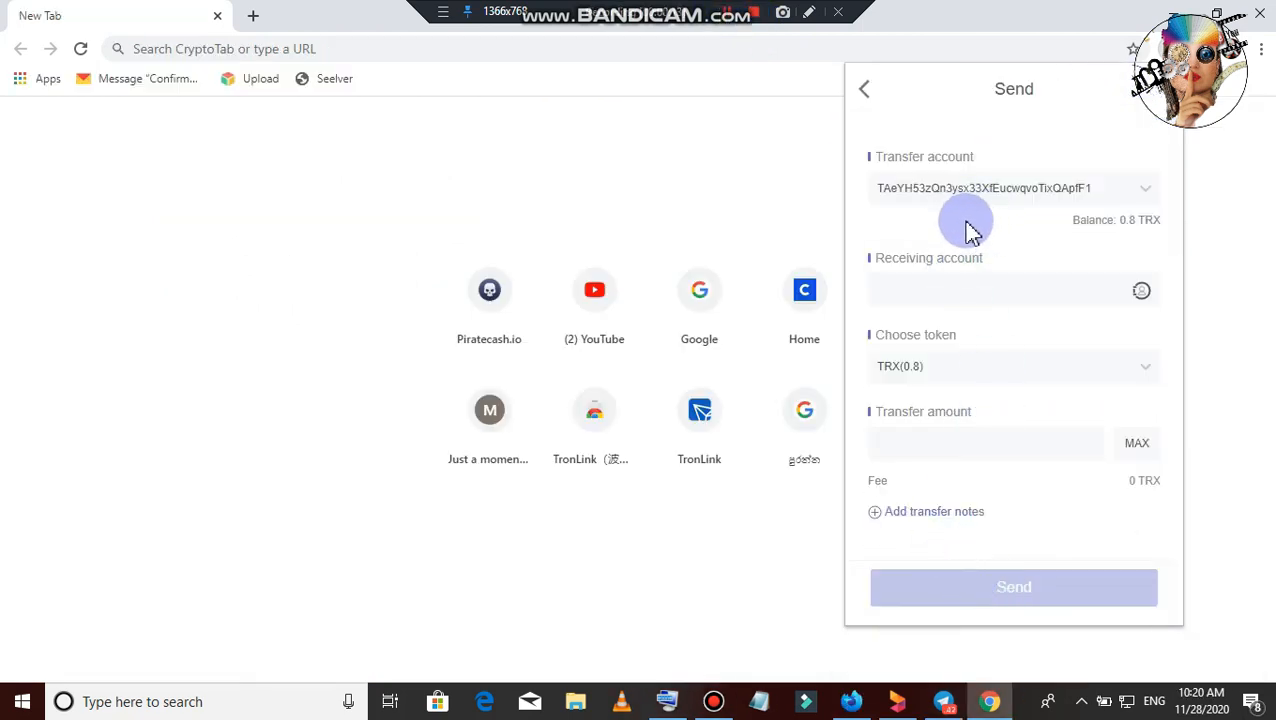
click(1000, 290)
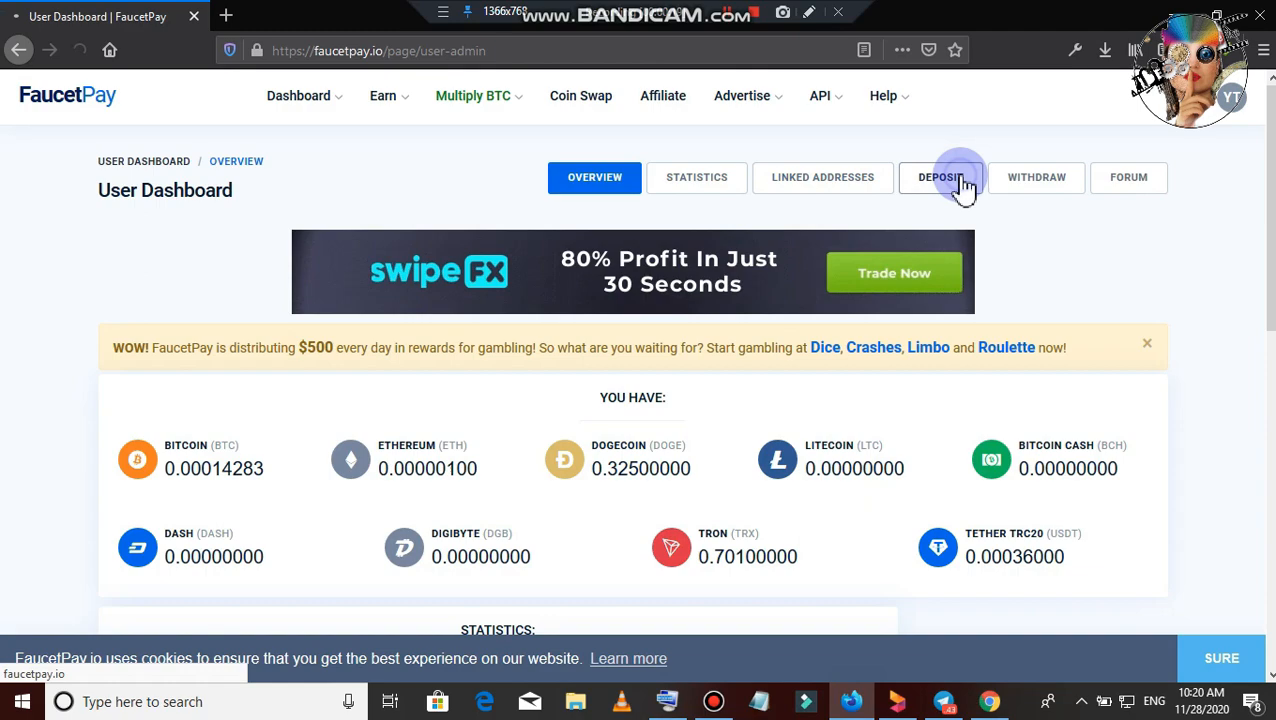
Copy FaucetPay's Tron (TRX) deposit address from its deposit page, then return to TronLink.
click(940, 177)
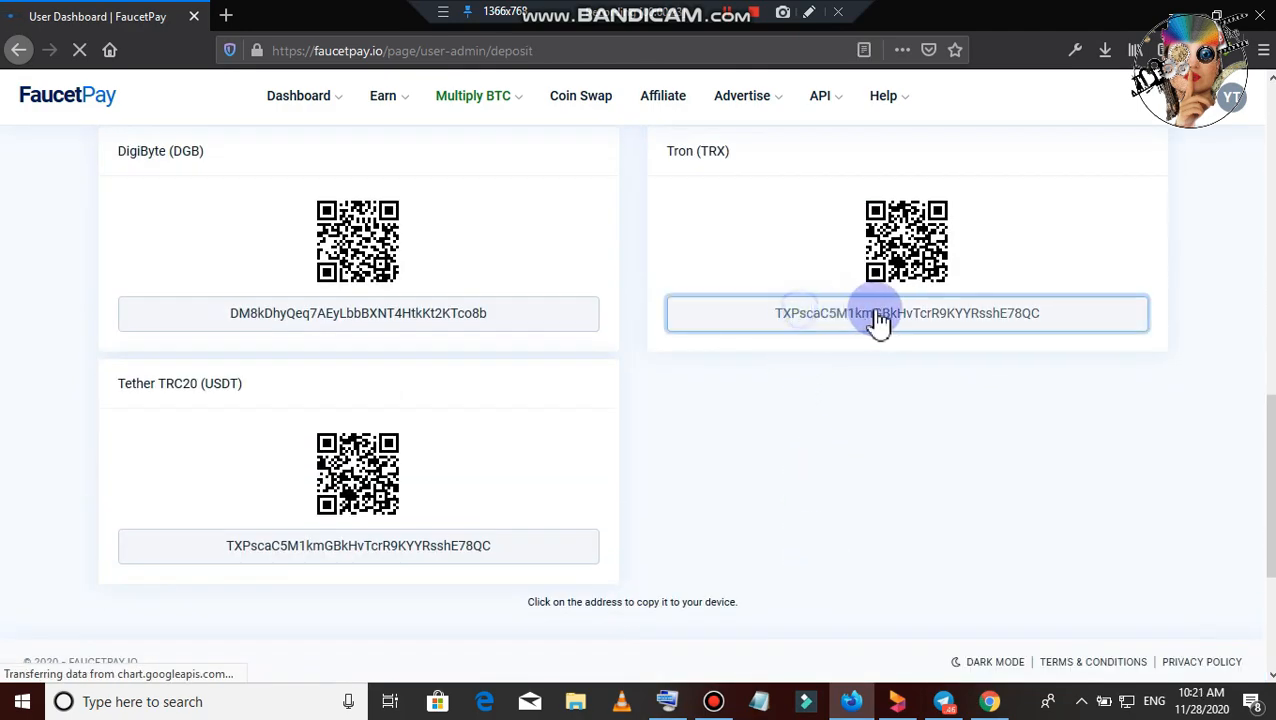
click(906, 313)
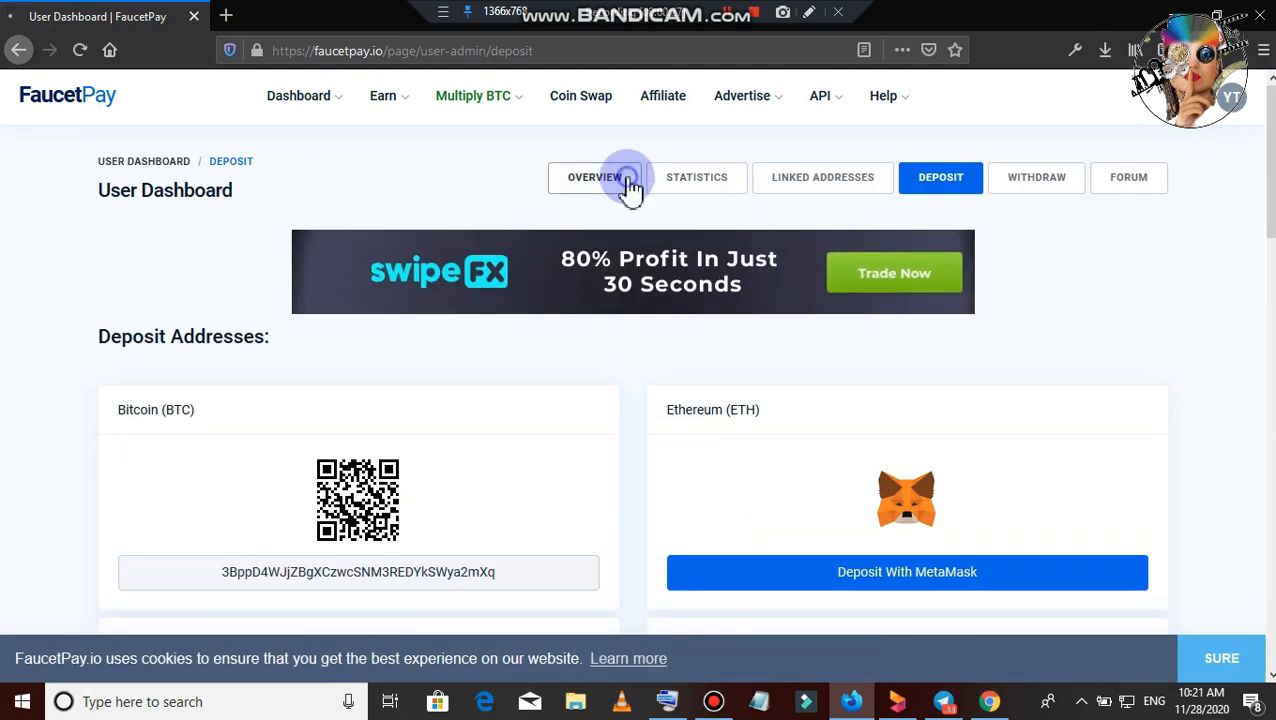
click(594, 177)
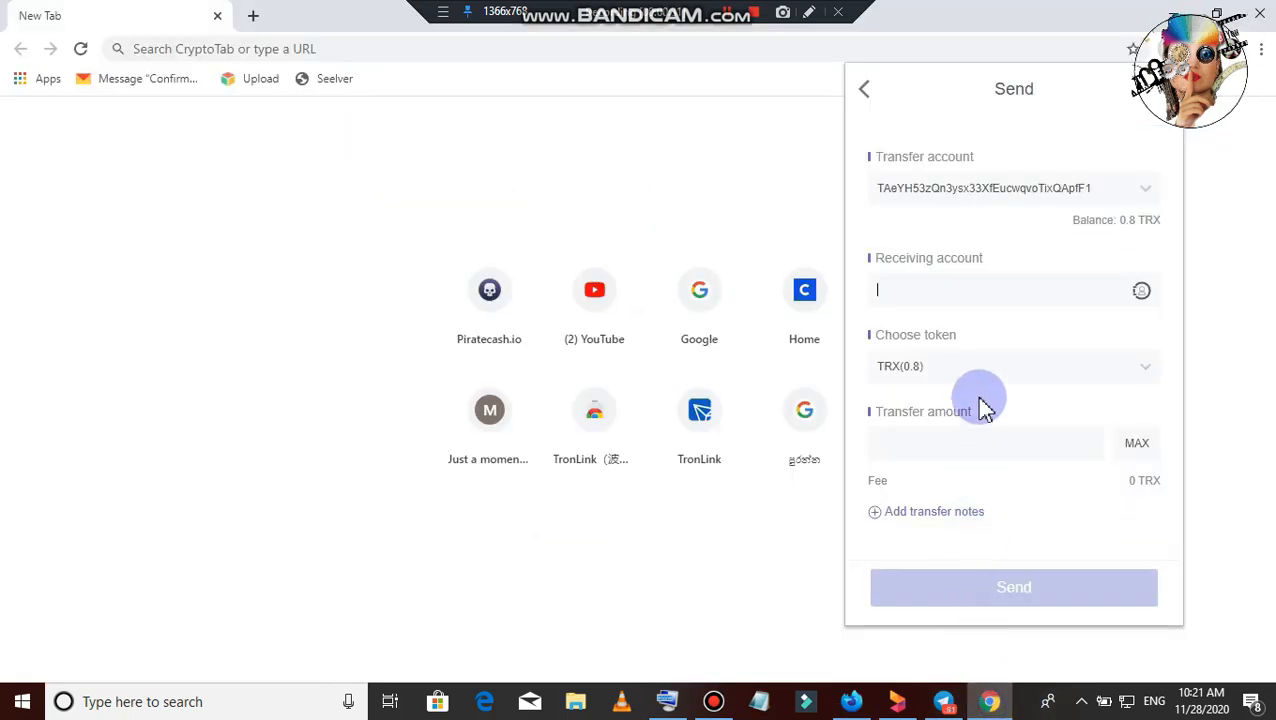
text(TXPscaC5M1kmGBkHvTcrR9KYYRsshE78QC)
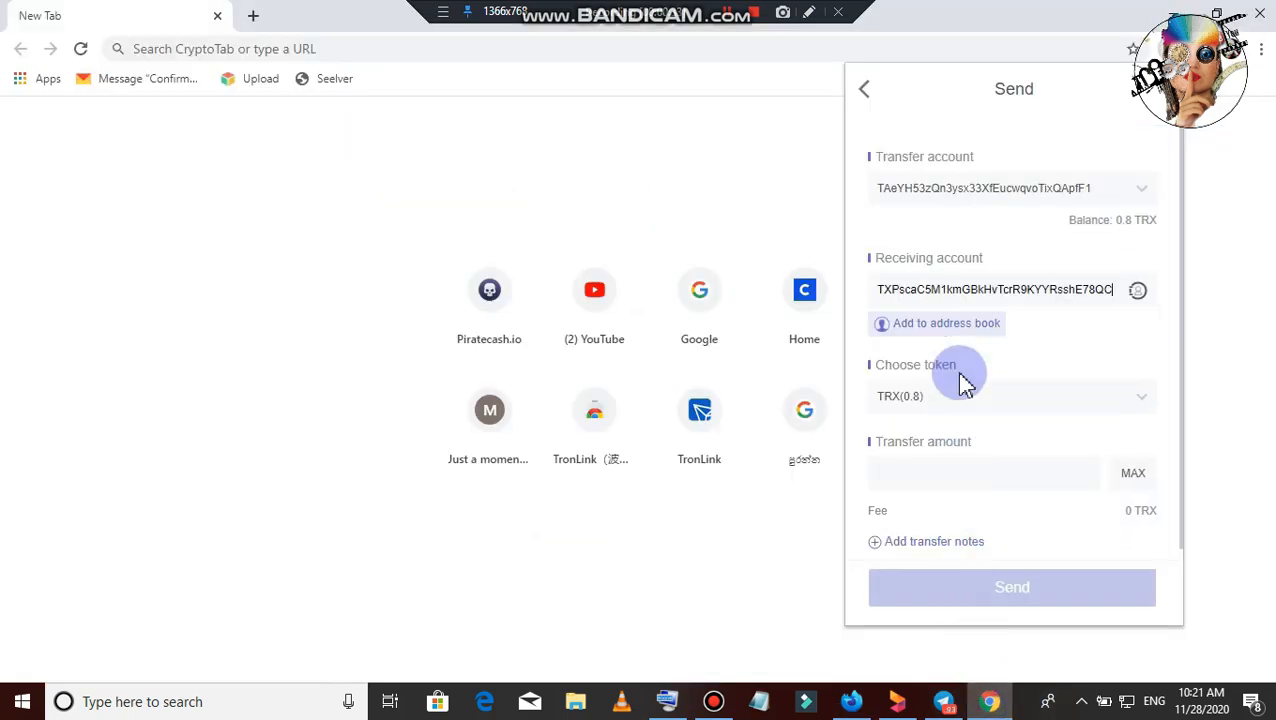
mouse_move(943, 493)
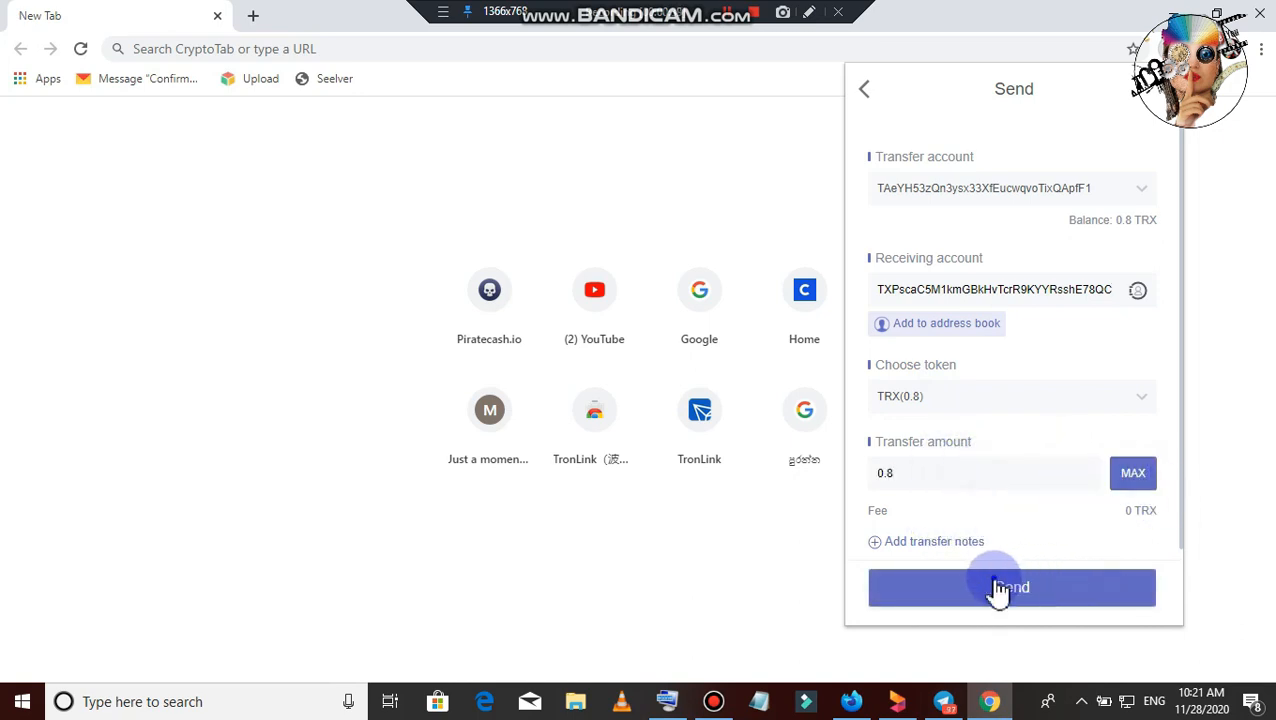
click(1011, 587)
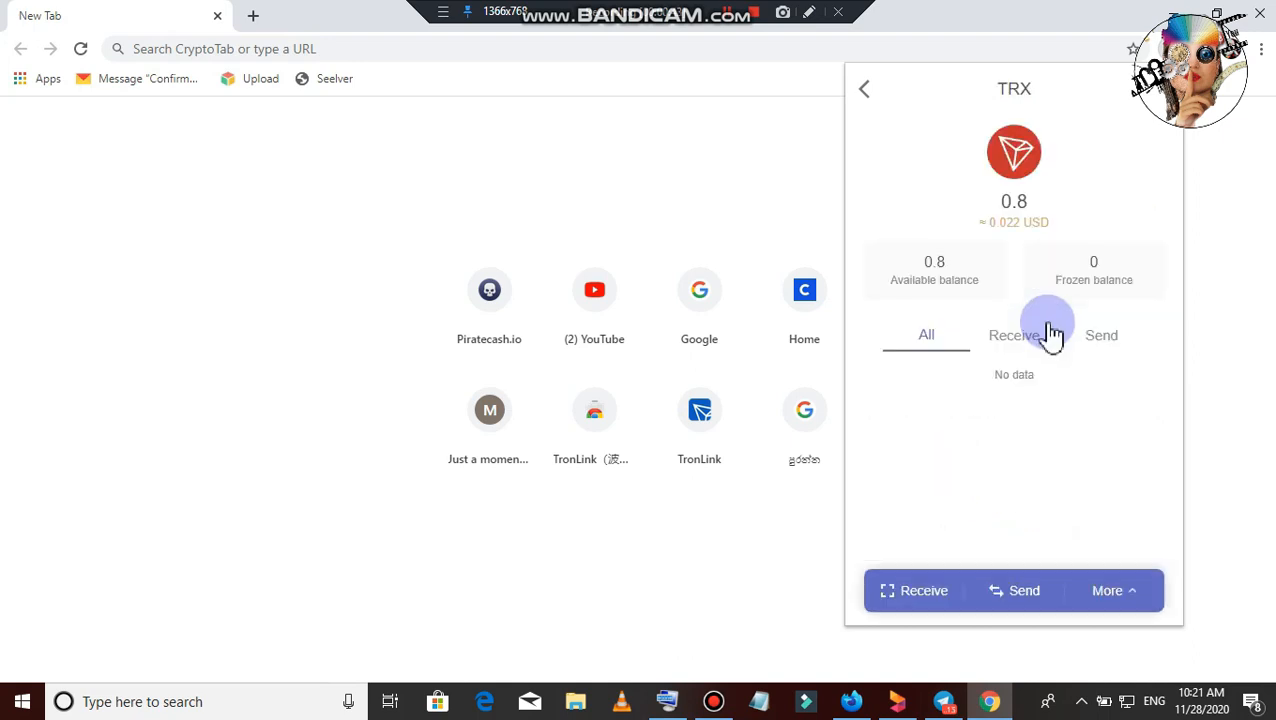
click(926, 335)
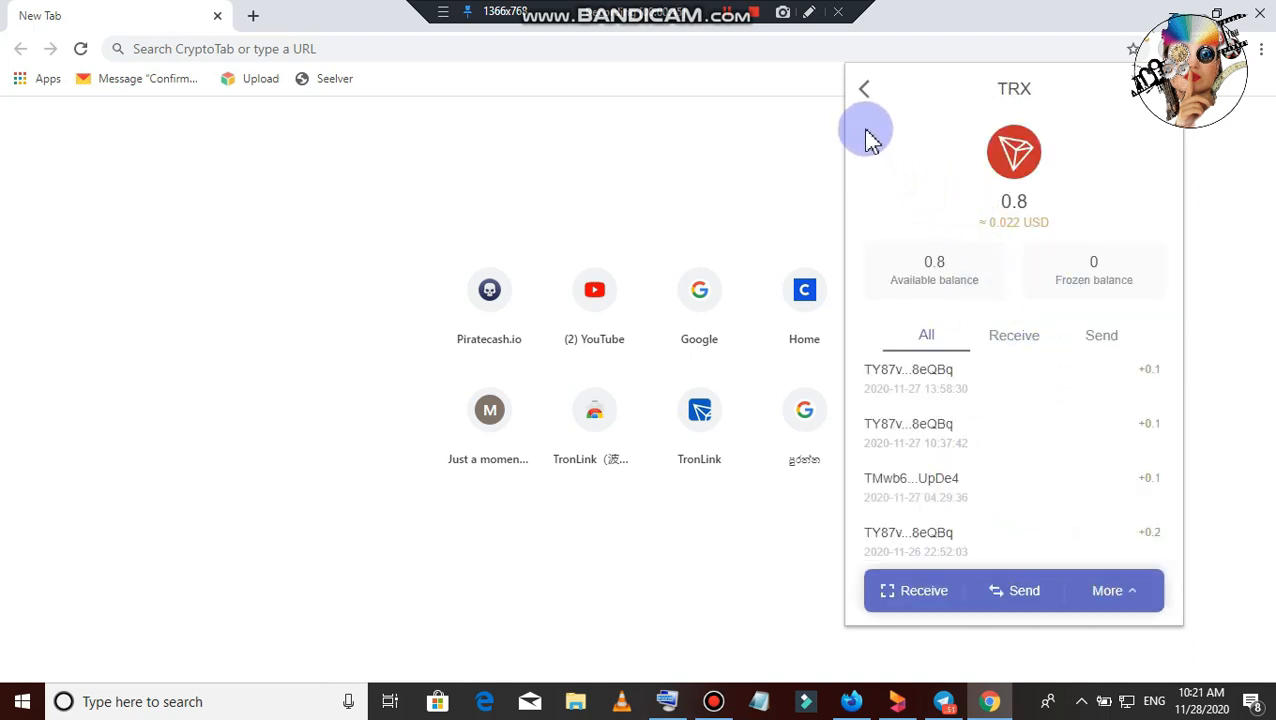
click(864, 89)
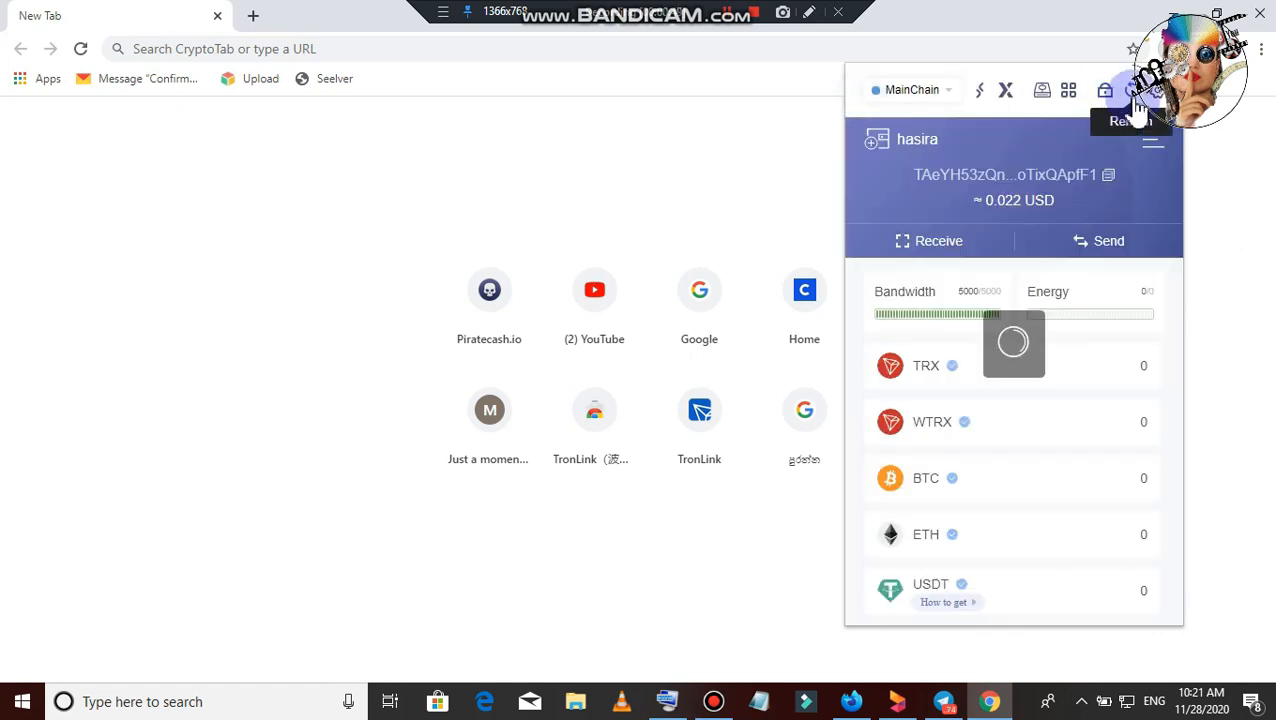
click(1132, 90)
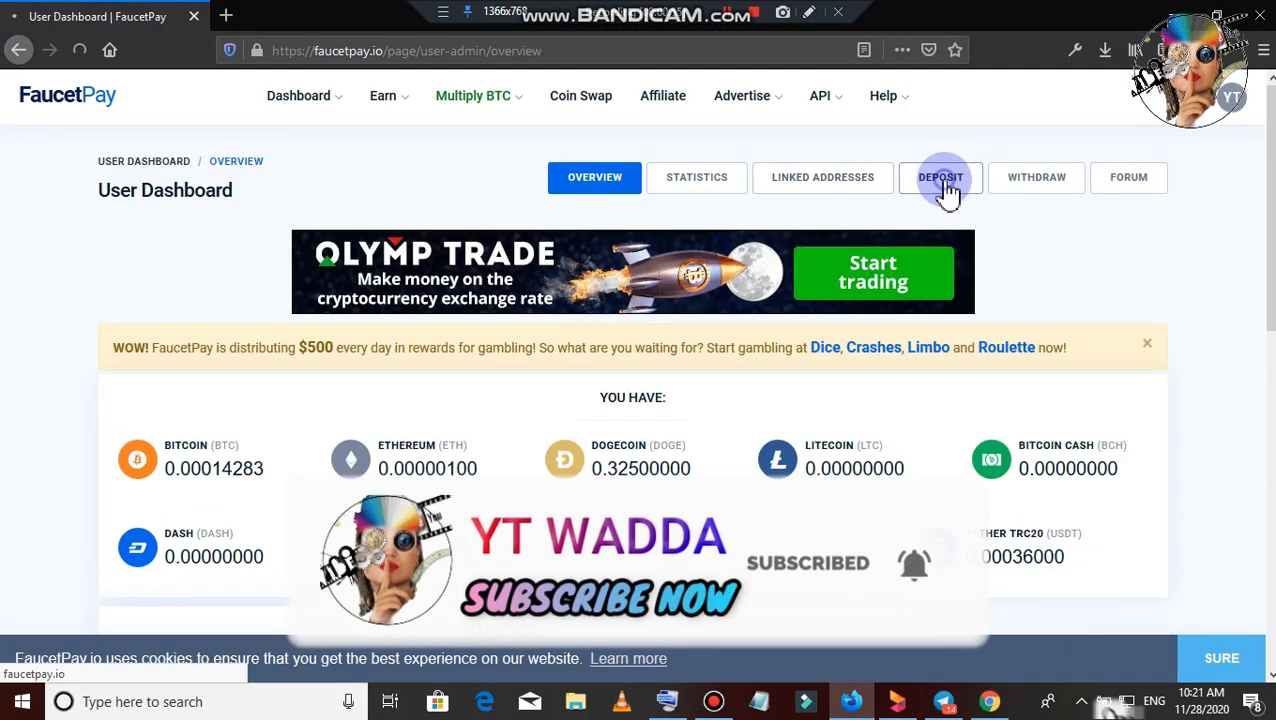
Check FaucetPay's Deposits Made list for the 0.8 TRX Tron deposit, then return to Overview.
click(940, 177)
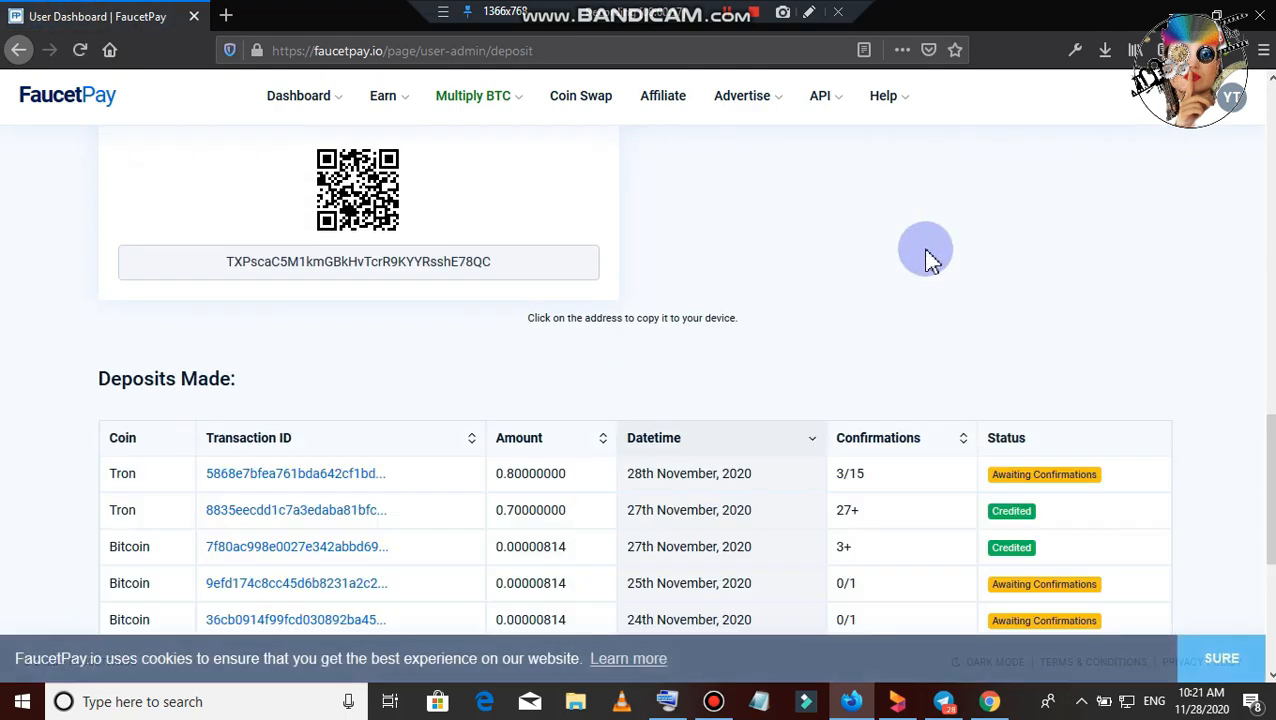
scroll(down, 3)
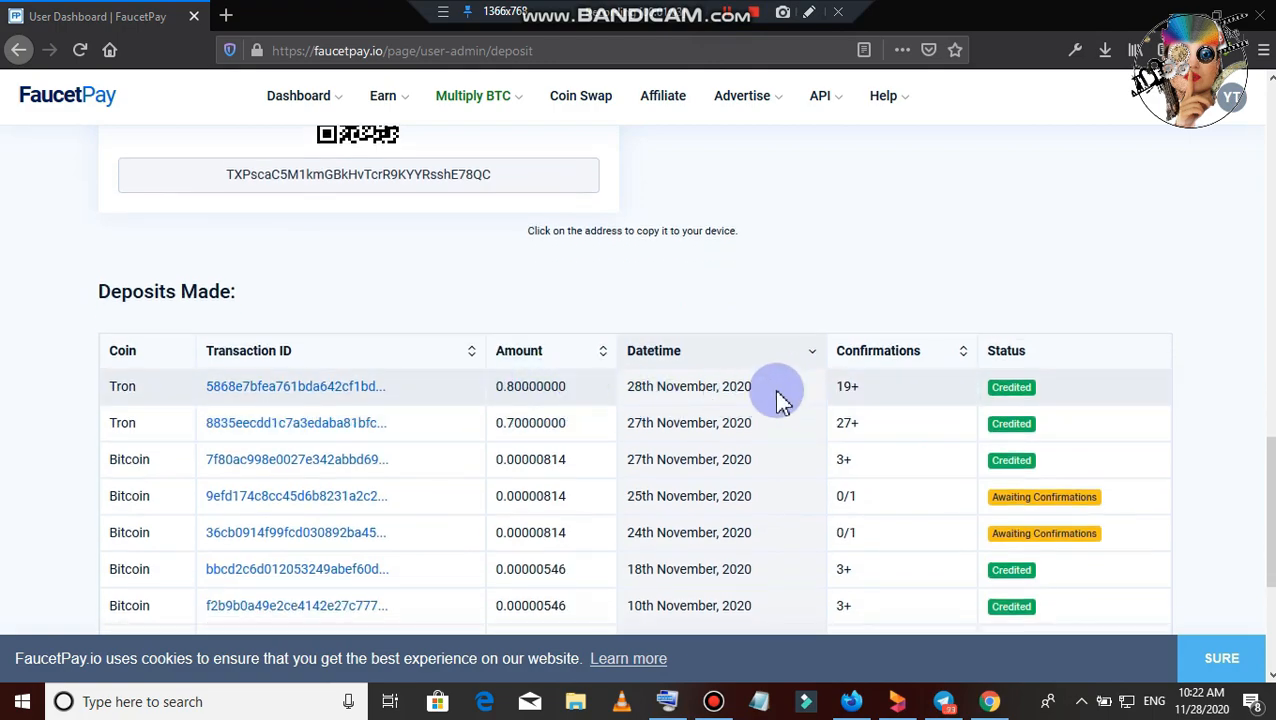
scroll(up, 3)
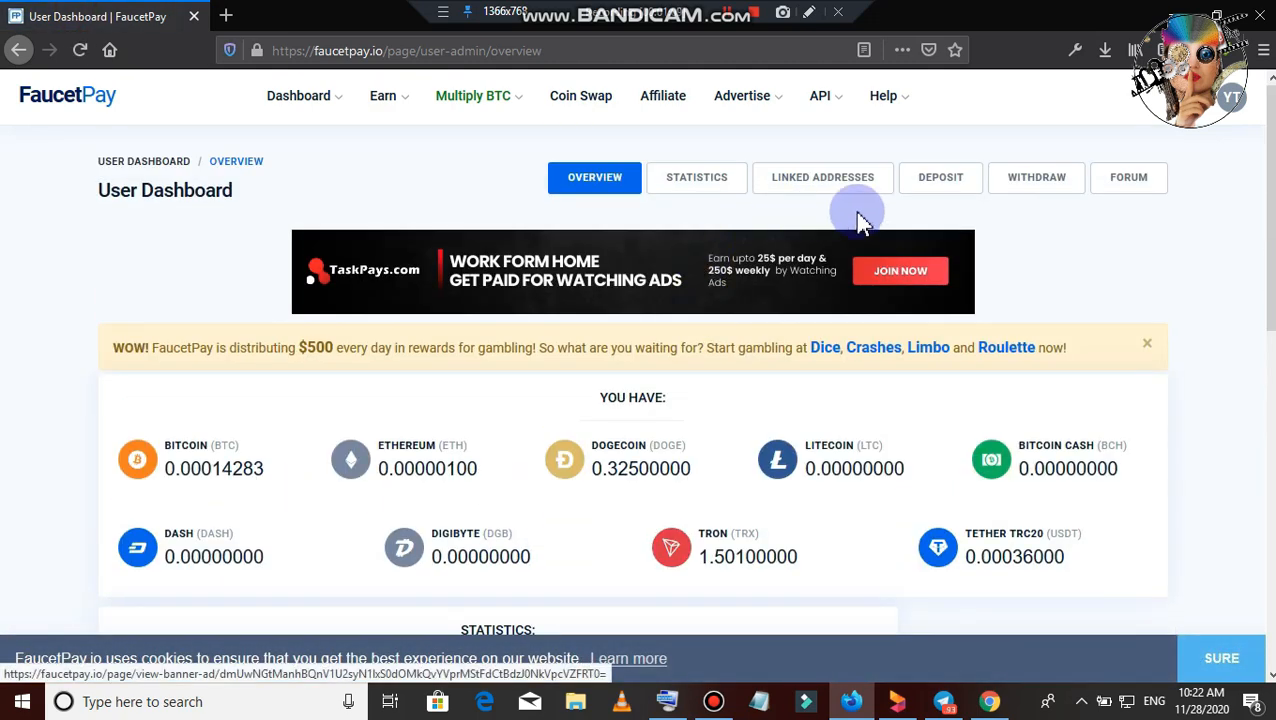
click(580, 95)
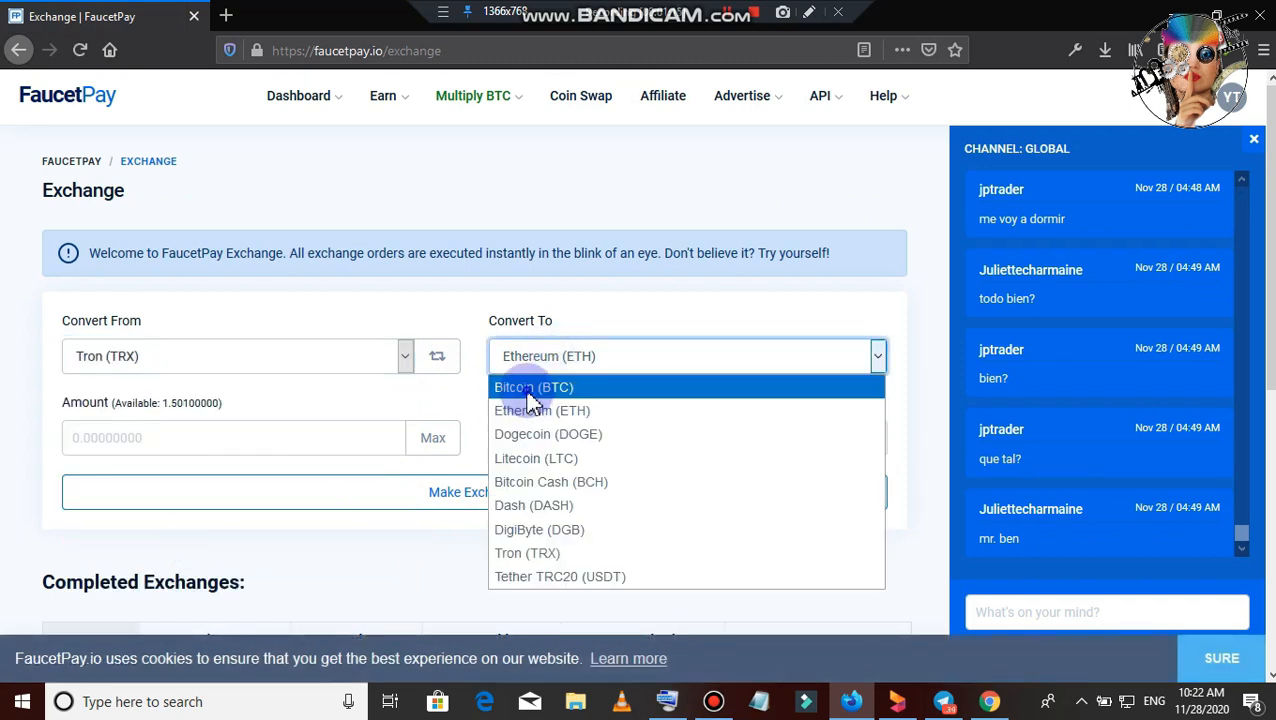
Swap all 1.501 TRX to Bitcoin (BTC) and view the resulting balances on the User Dashboard.
click(533, 387)
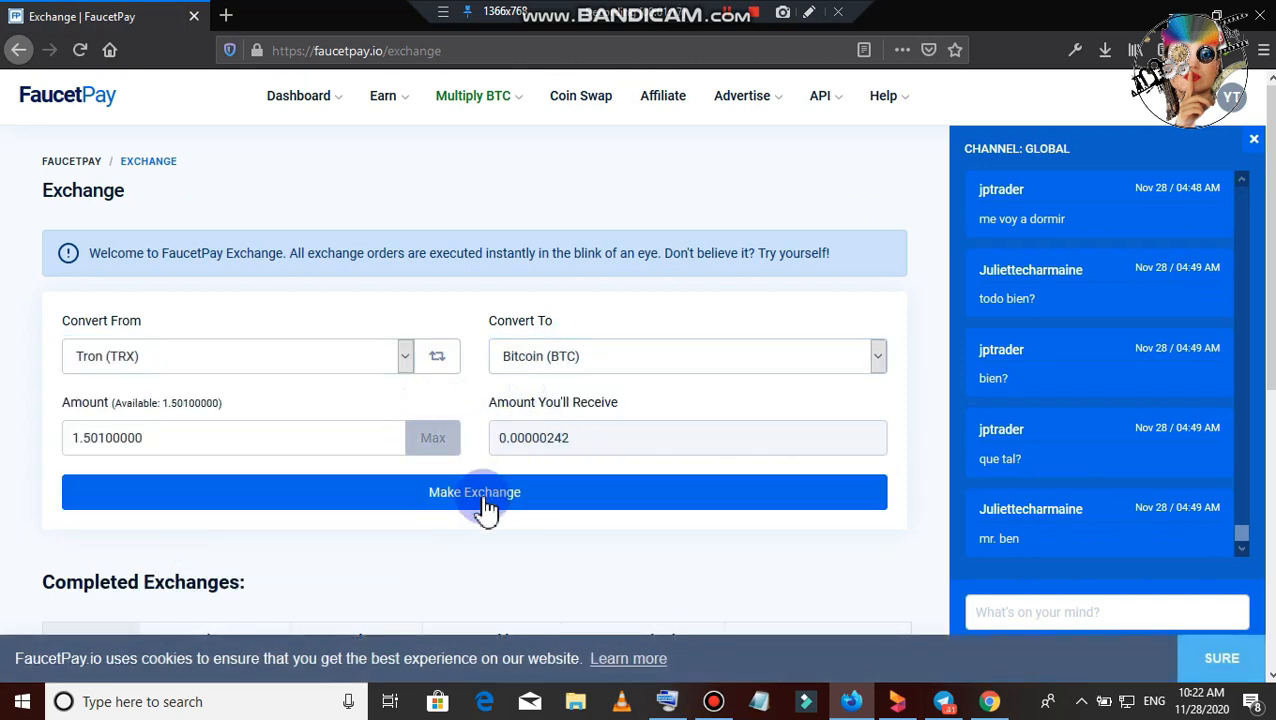
click(474, 492)
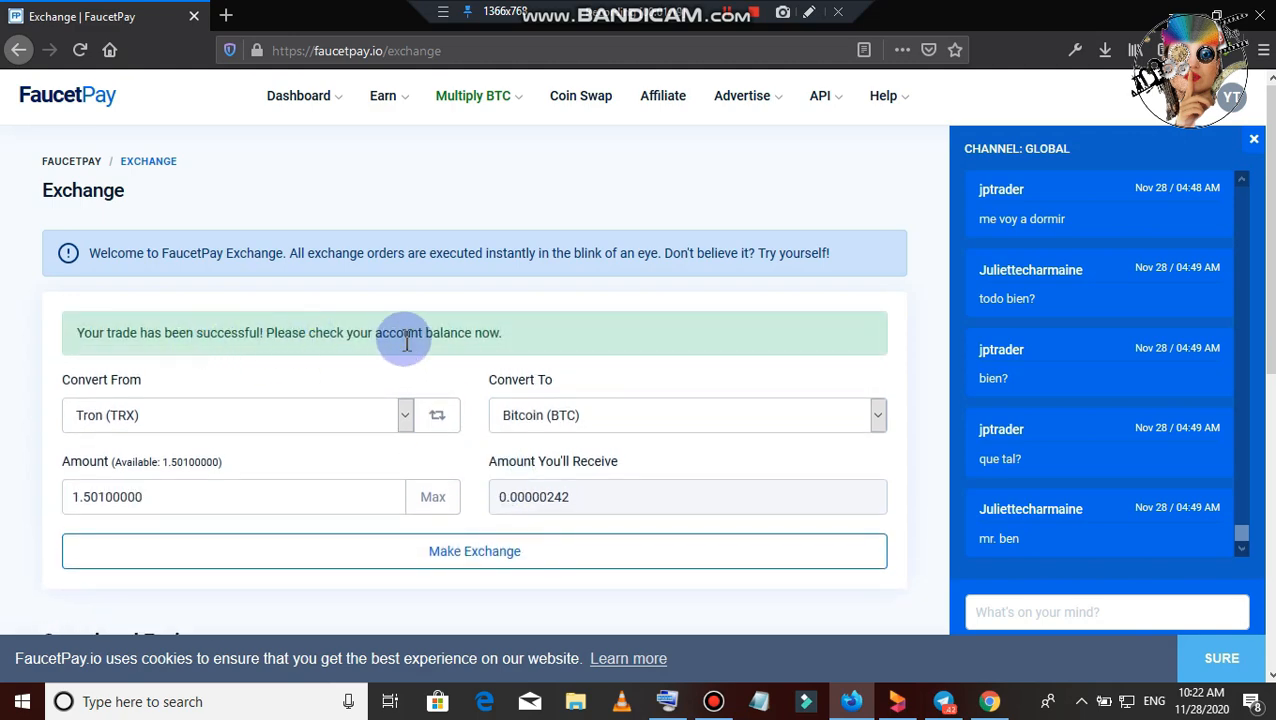
scroll(down, 3)
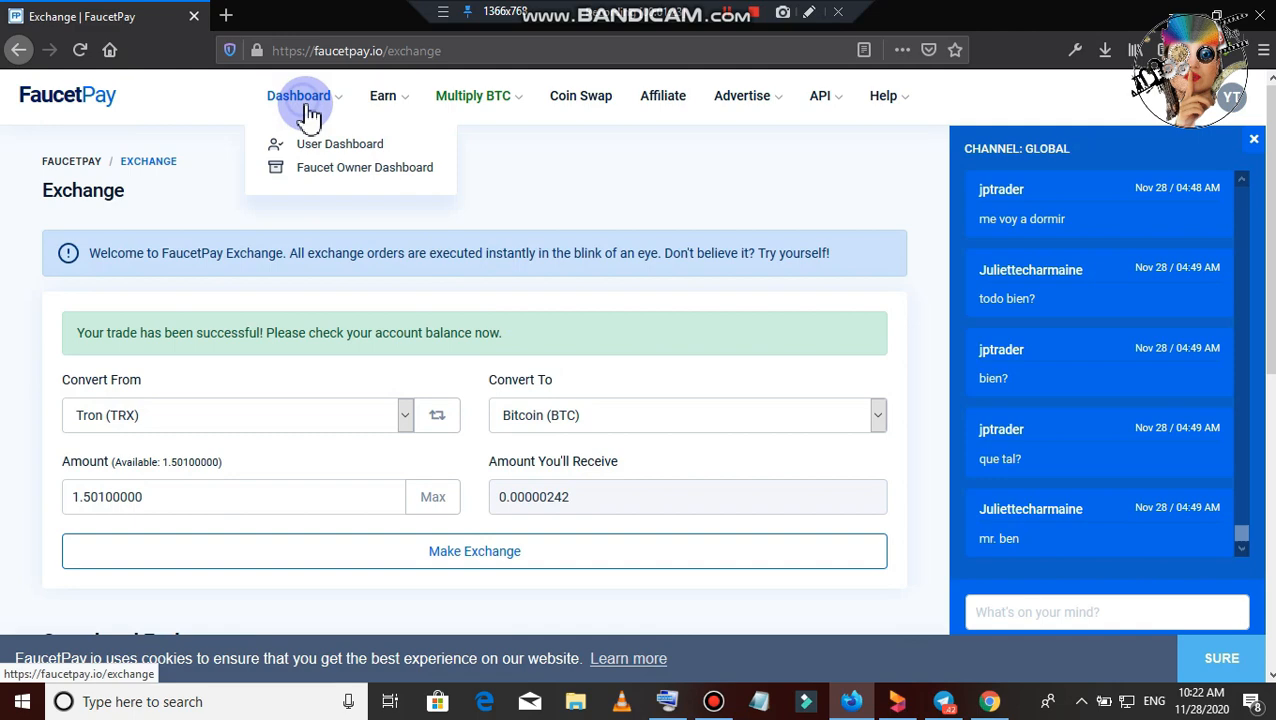
click(339, 143)
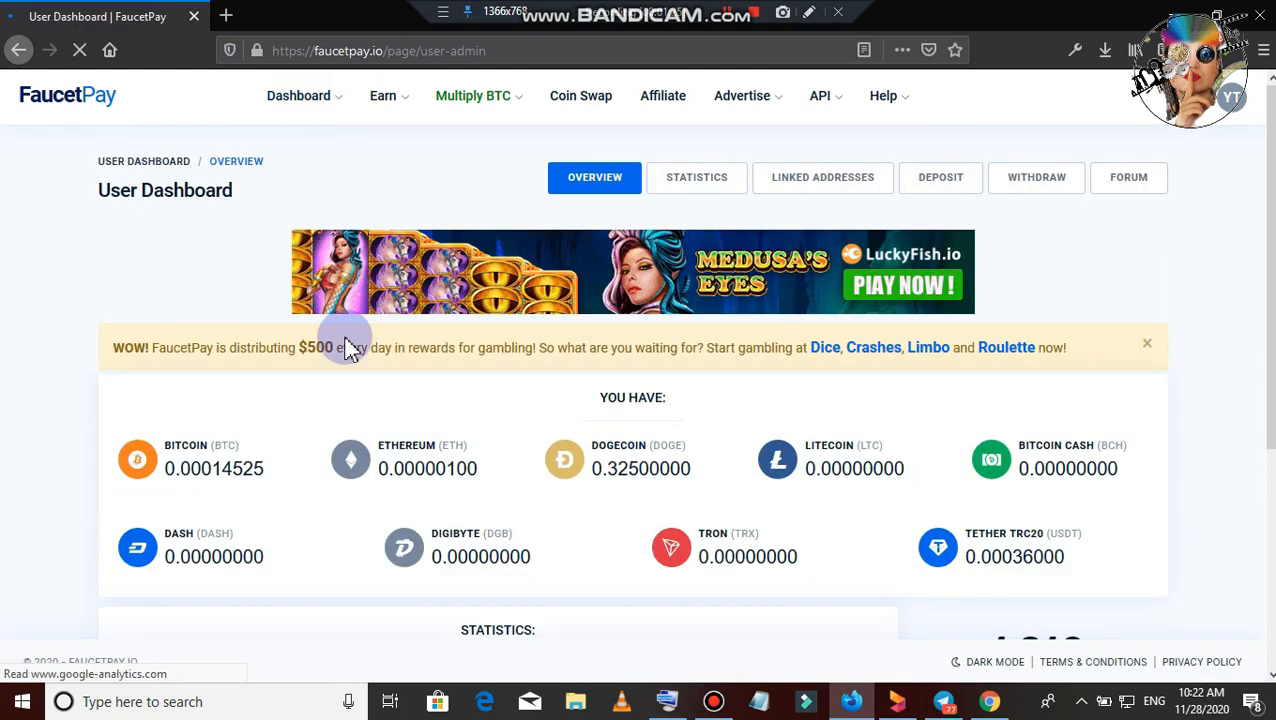